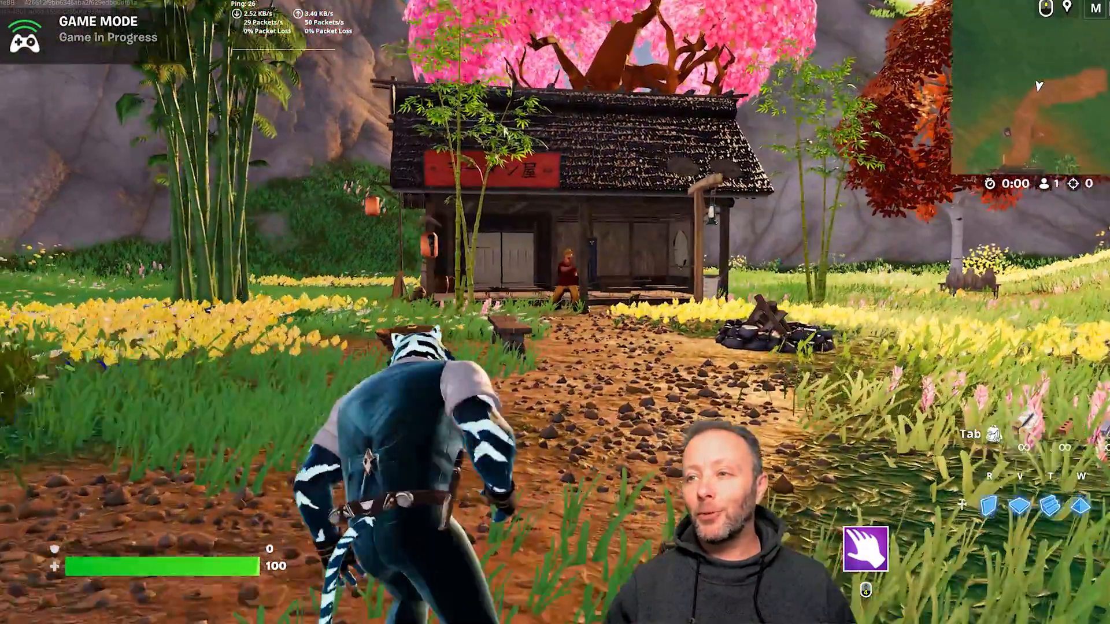
Run the character up the dirt path to the ramen shop
{"action": "key", "text": "w"}
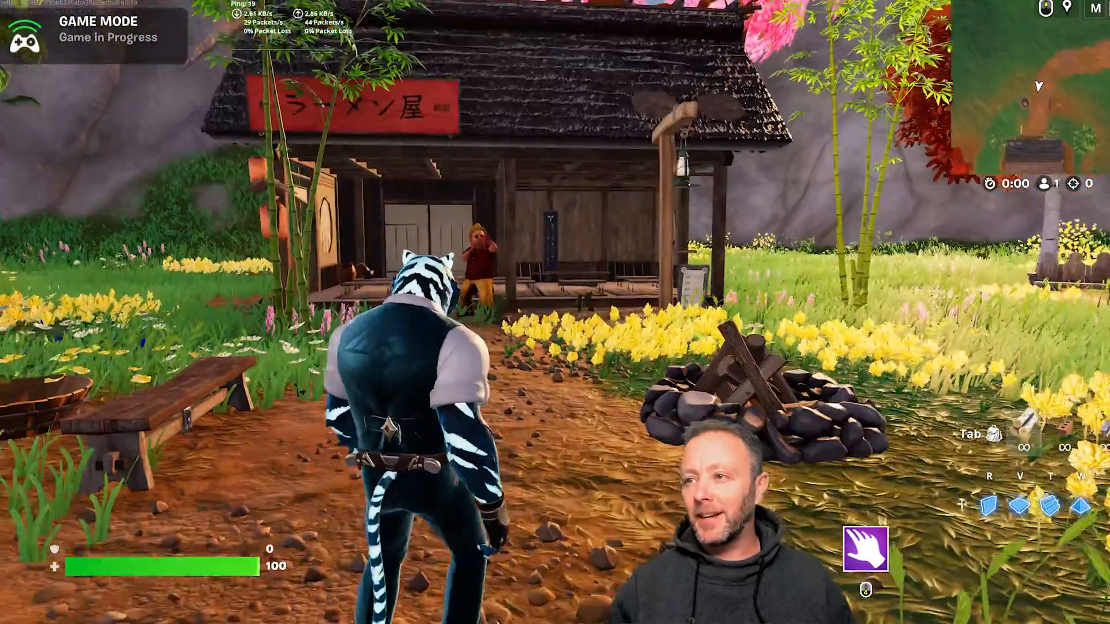
{"action": "key", "text": "w"}
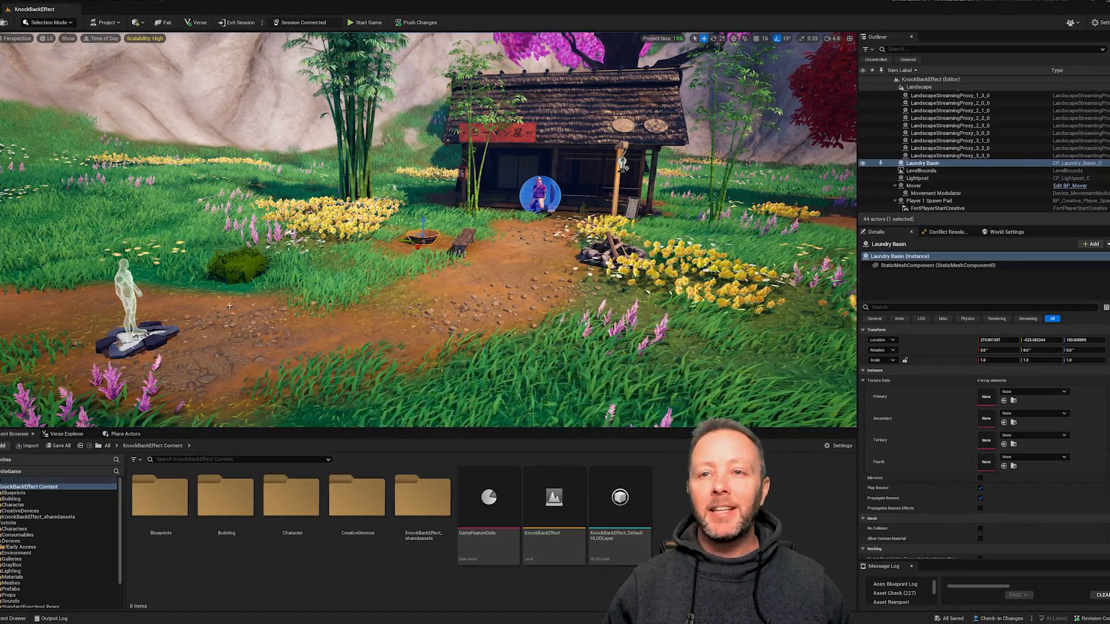
Select the shop's Button device, then the Combo Punch Anim character by the doorway
{"action": "left_click", "coordinate": [929, 200]}
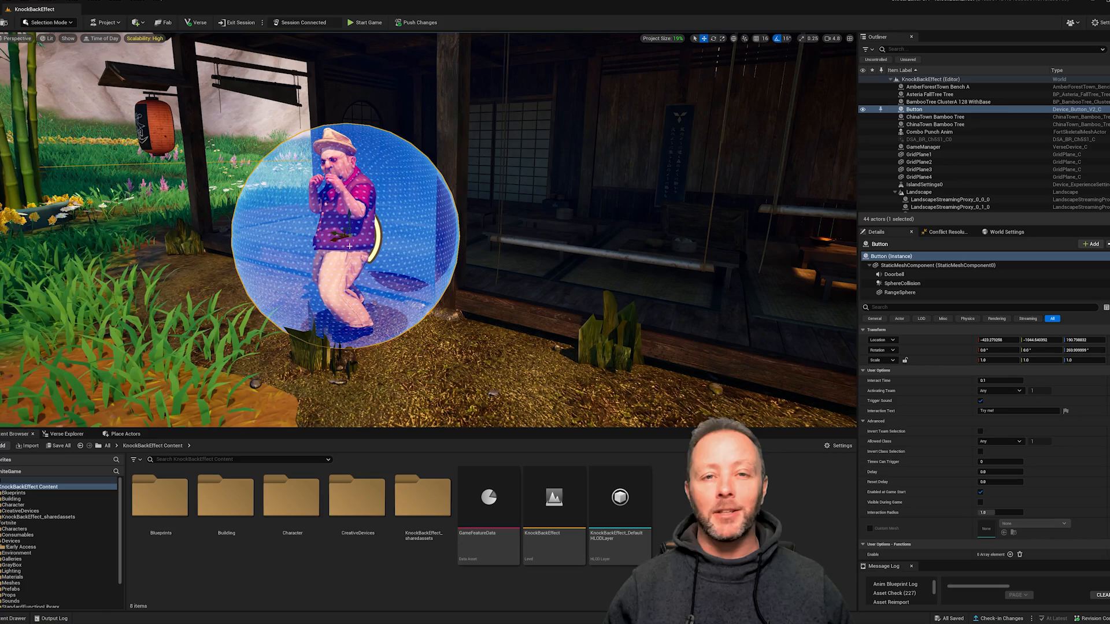
{"action": "left_click", "coordinate": [930, 132]}
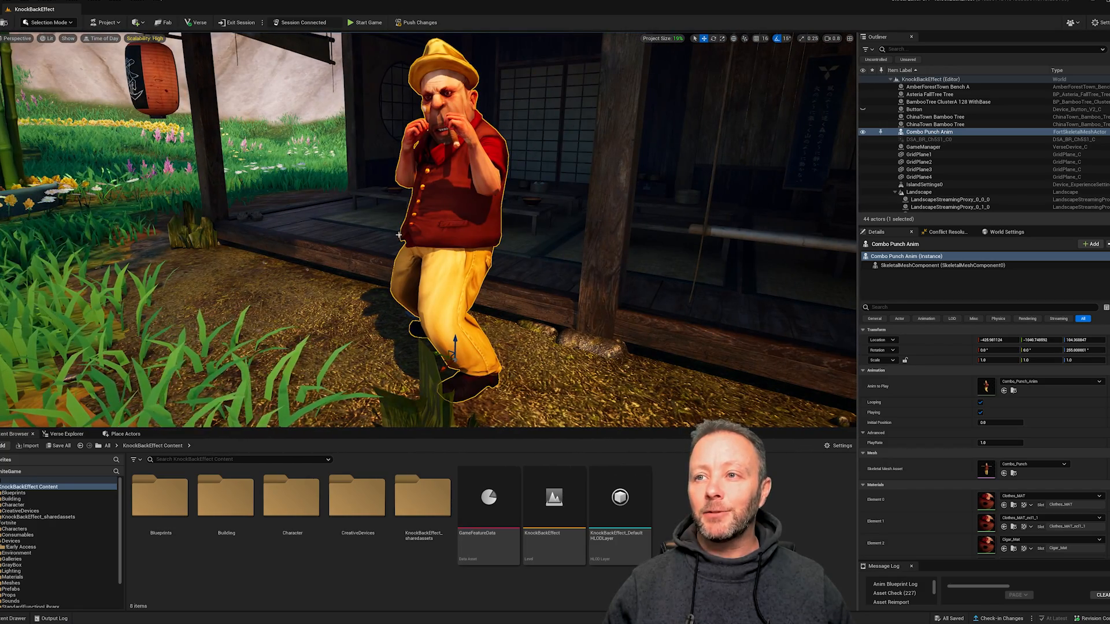
{"action": "mouse_move", "coordinate": [535, 260]}
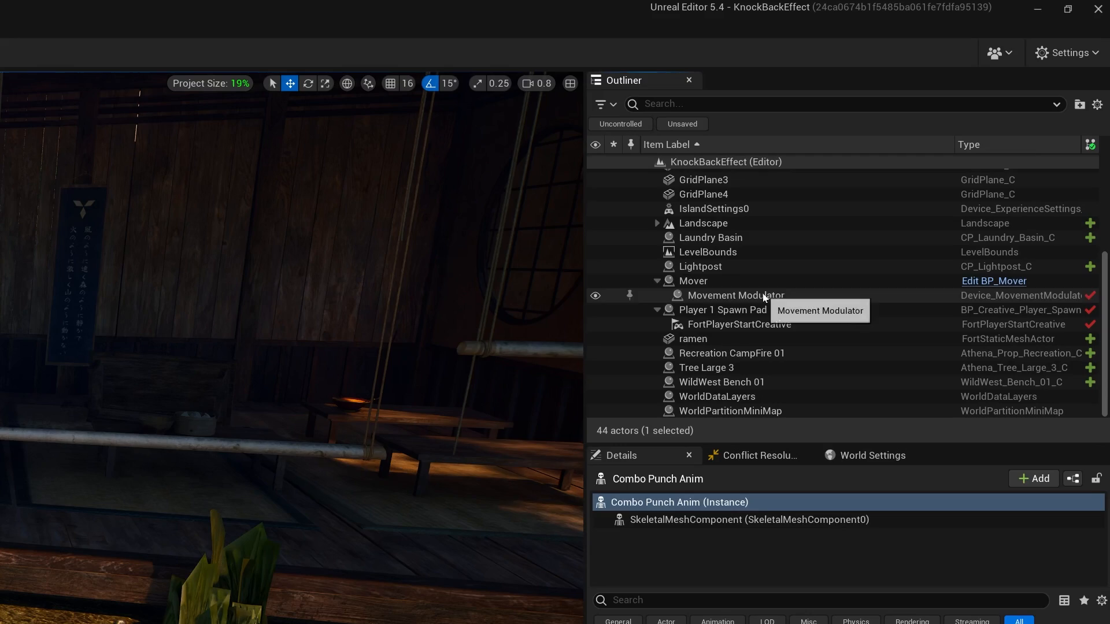
Select Mover's Movement Modulator and review its forward 3000 and upward 1000 impulse
{"action": "left_click", "coordinate": [735, 295]}
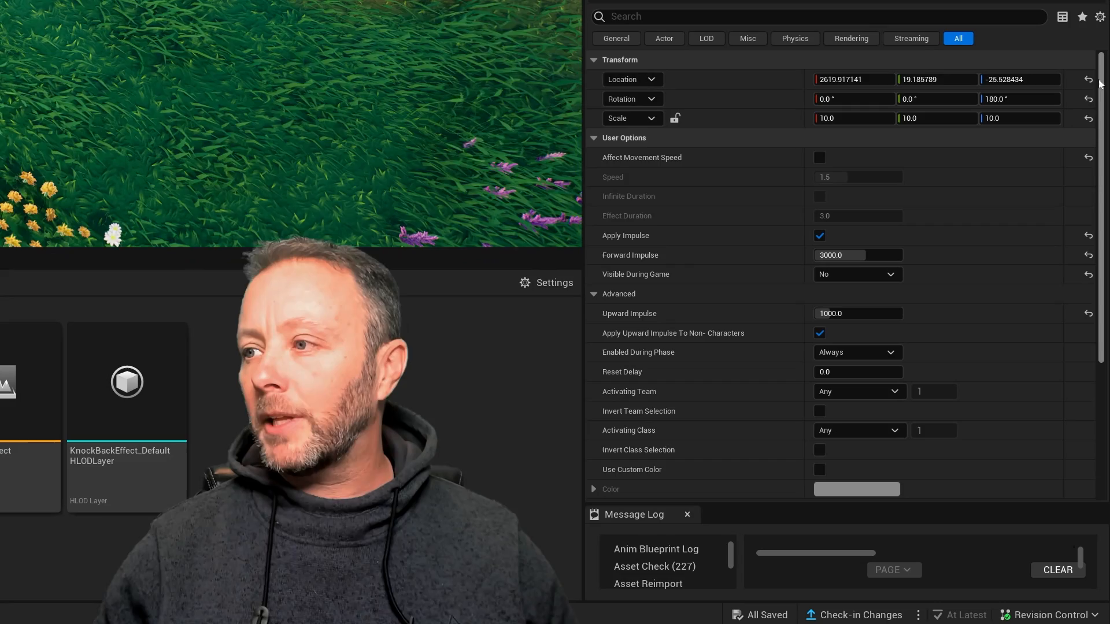
{"action": "mouse_move", "coordinate": [694, 163]}
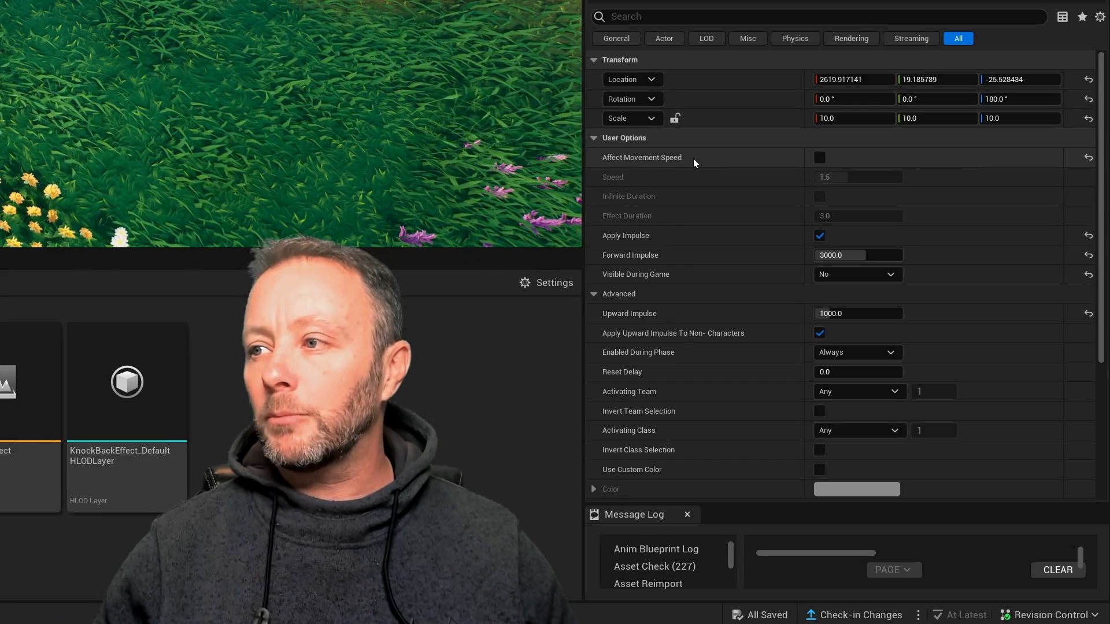
{"action": "mouse_move", "coordinate": [819, 158]}
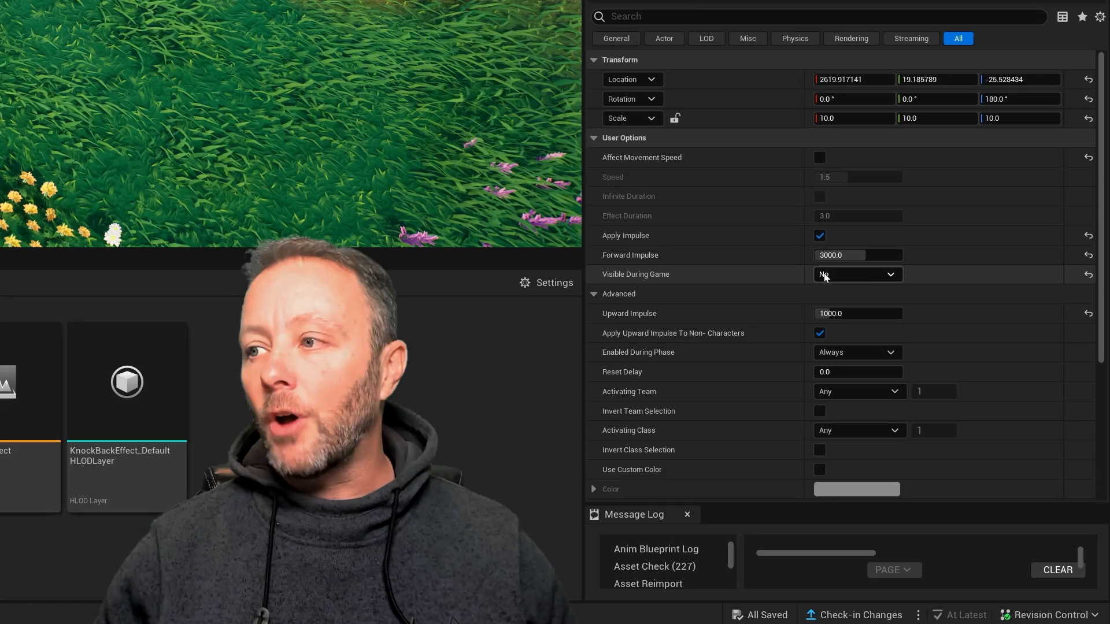
{"action": "mouse_move", "coordinate": [824, 276]}
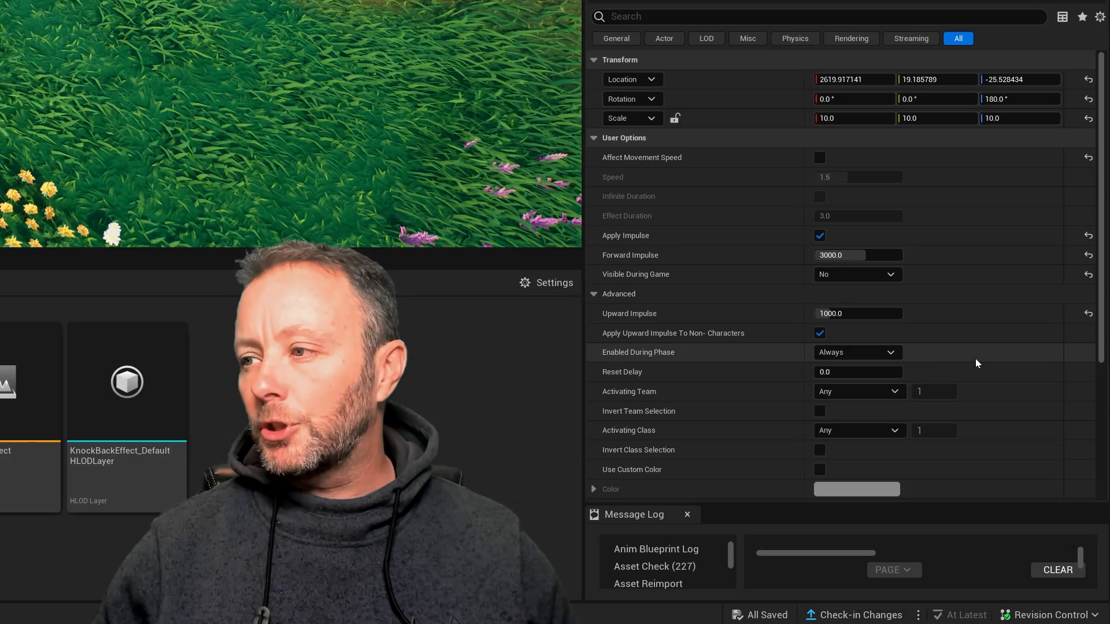
{"action": "scroll", "scroll_direction": "down", "scroll_amount": 3}
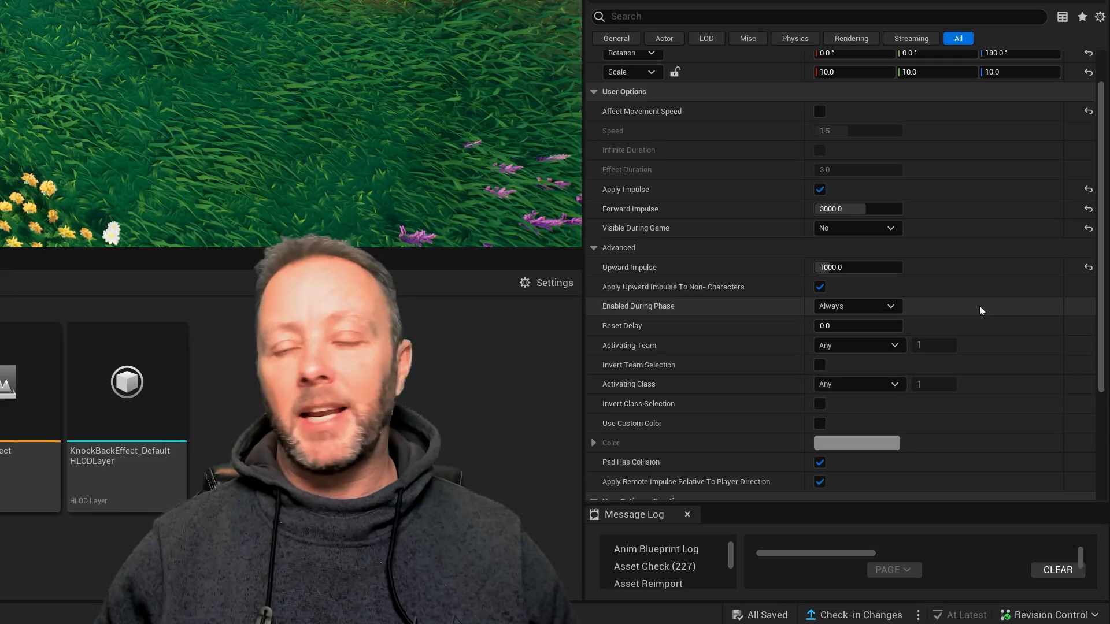
{"action": "scroll", "scroll_direction": "up", "scroll_amount": 3}
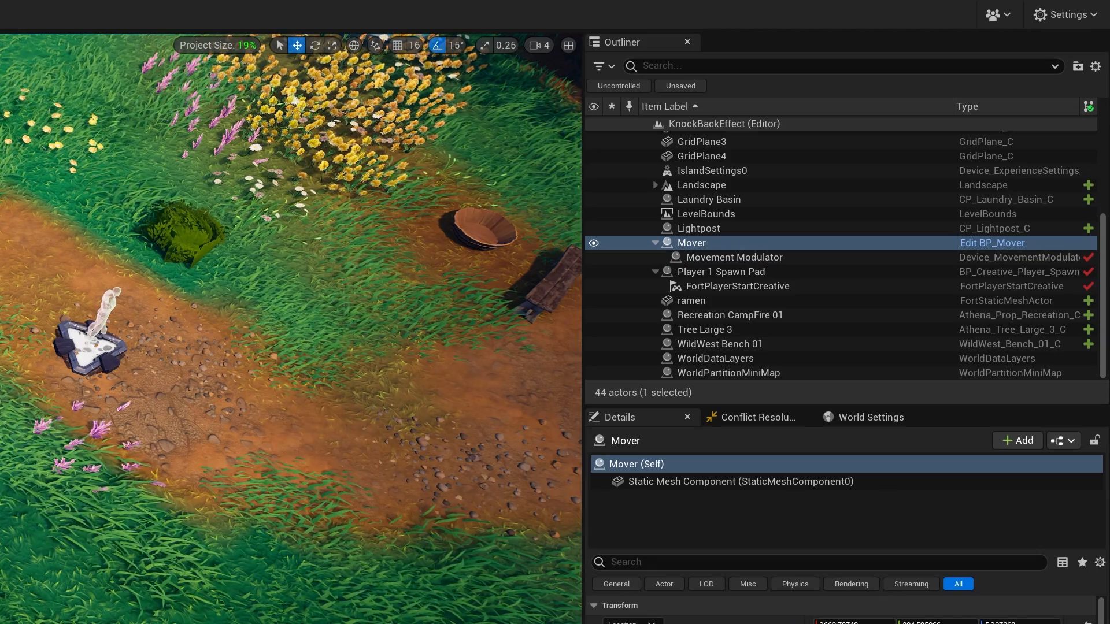
Open BP_Mover to inspect its Sphere static mesh at scale 0.1
{"action": "left_click", "coordinate": [992, 242]}
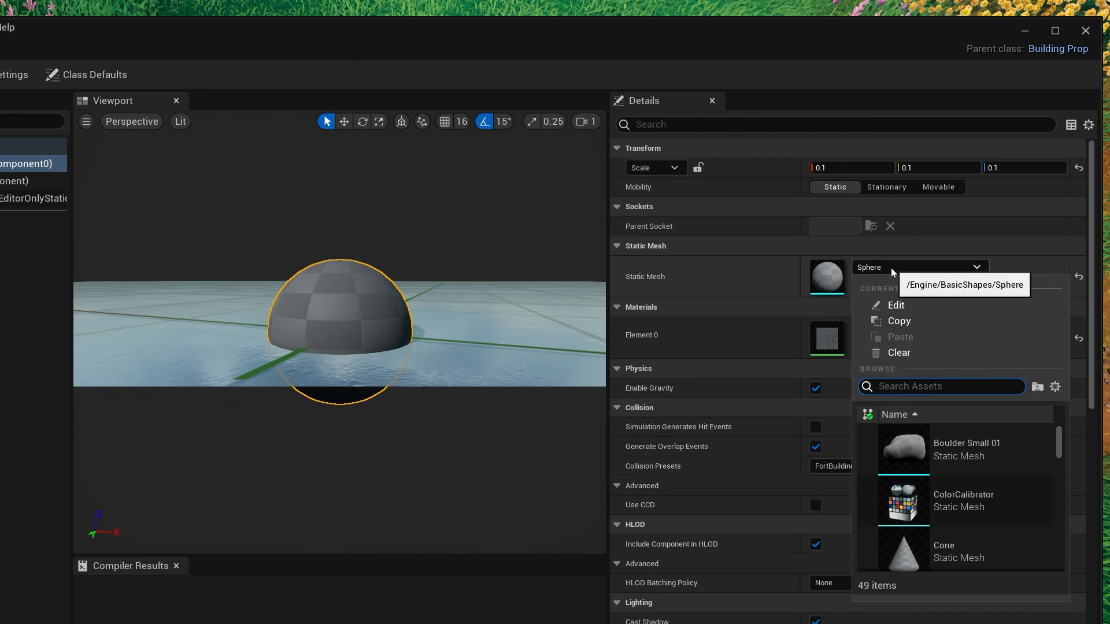
{"action": "mouse_move", "coordinate": [397, 371]}
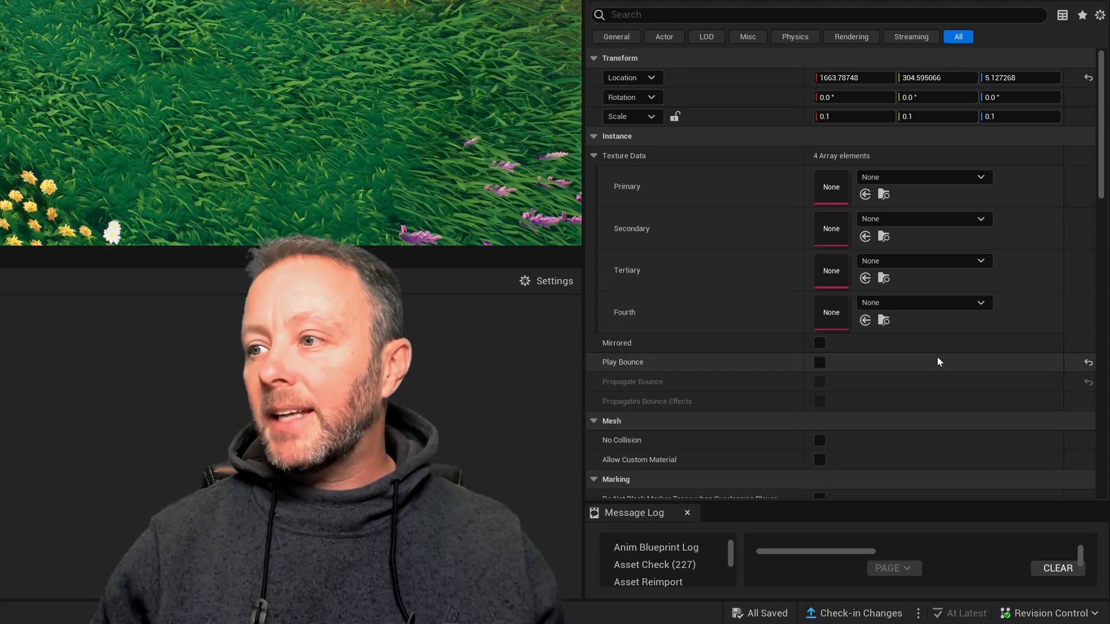
Scroll Mover's Details to Rendering and enable Actor Hidden In Game
{"action": "scroll", "scroll_direction": "down", "scroll_amount": 3}
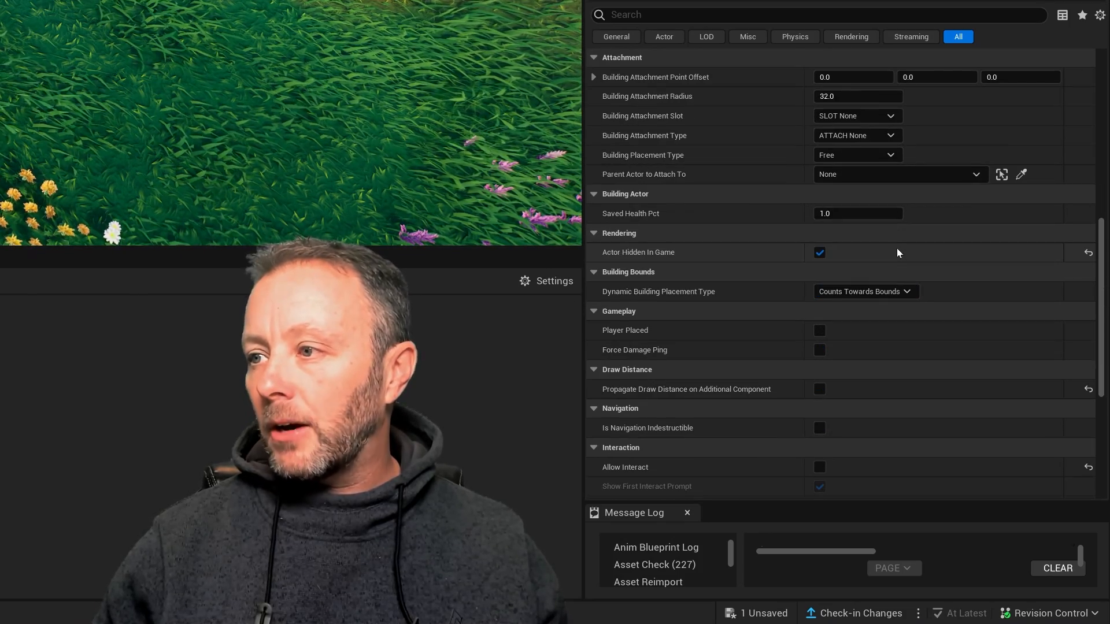
{"action": "mouse_move", "coordinate": [637, 252]}
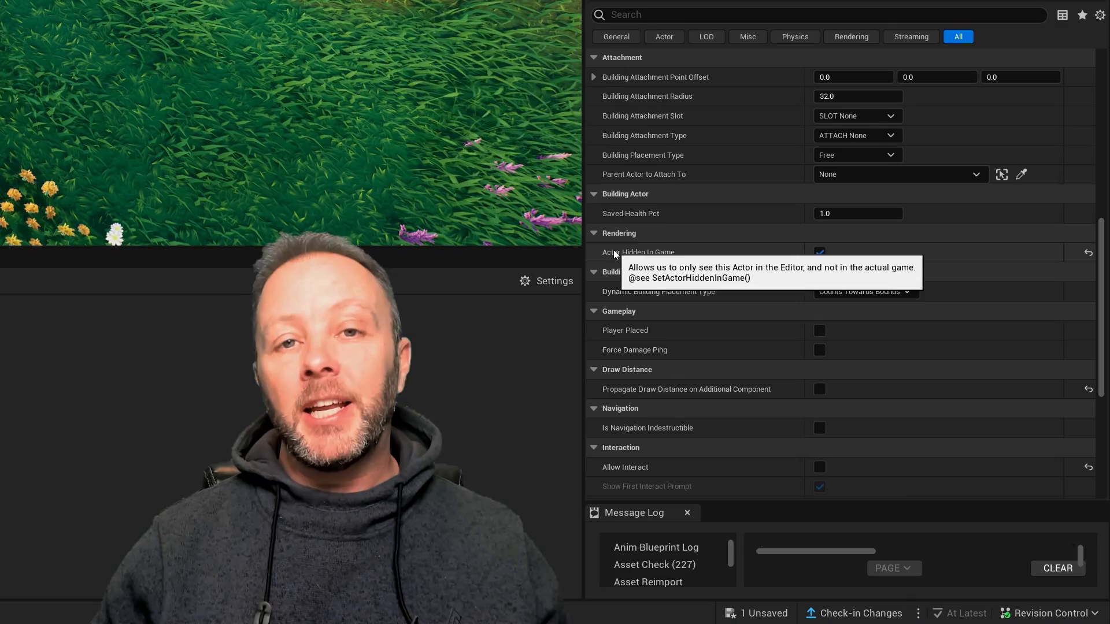
{"action": "mouse_move", "coordinate": [884, 264]}
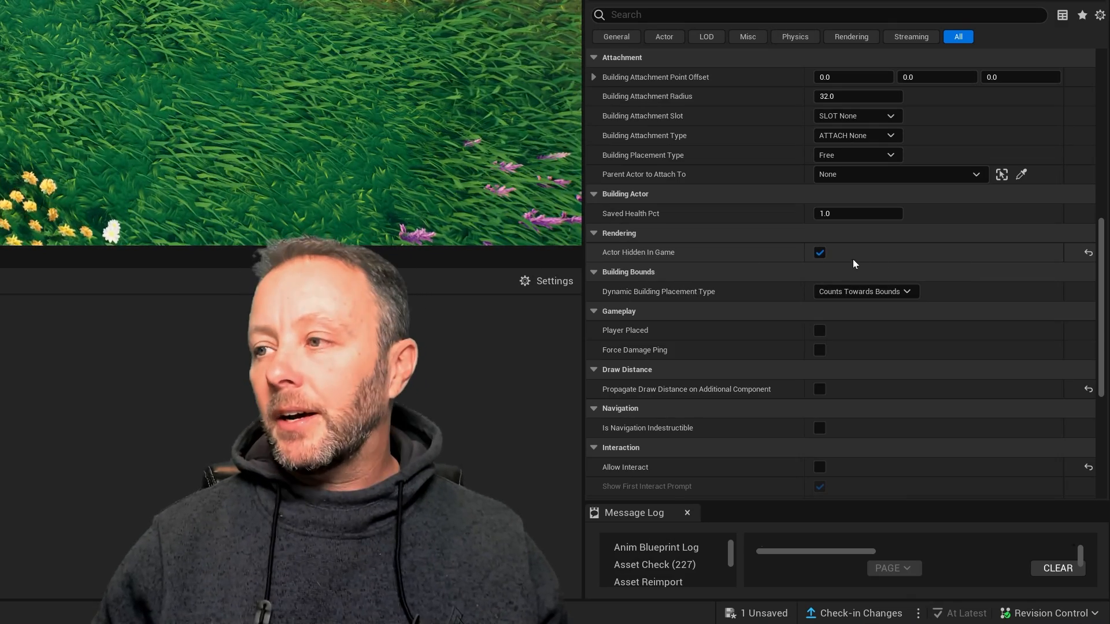
{"action": "mouse_move", "coordinate": [933, 269]}
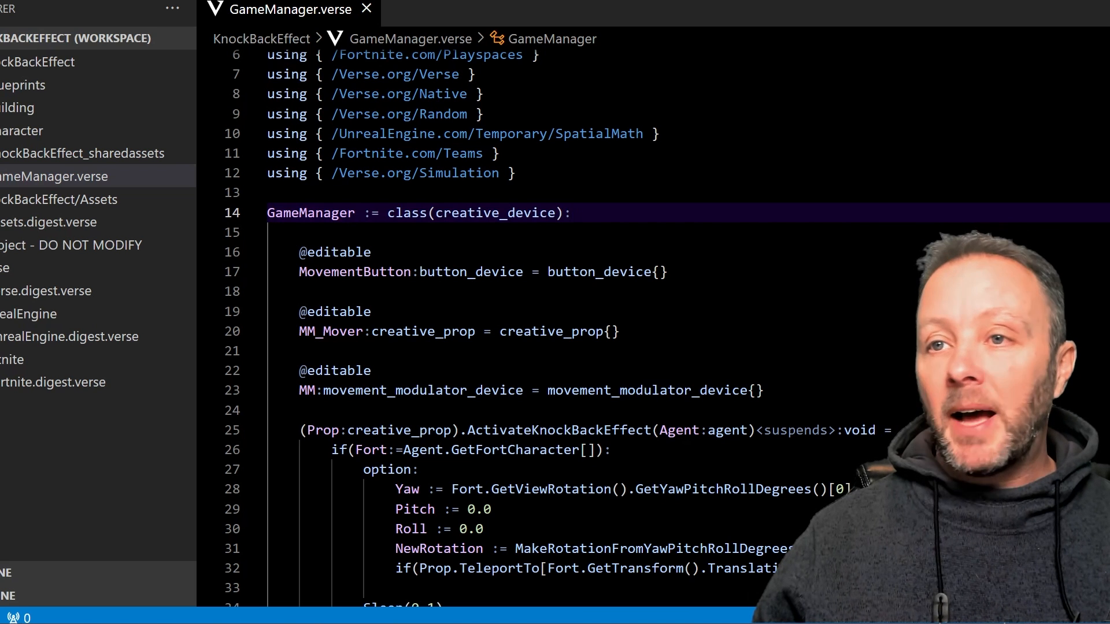
{"action": "mouse_move", "coordinate": [49, 130]}
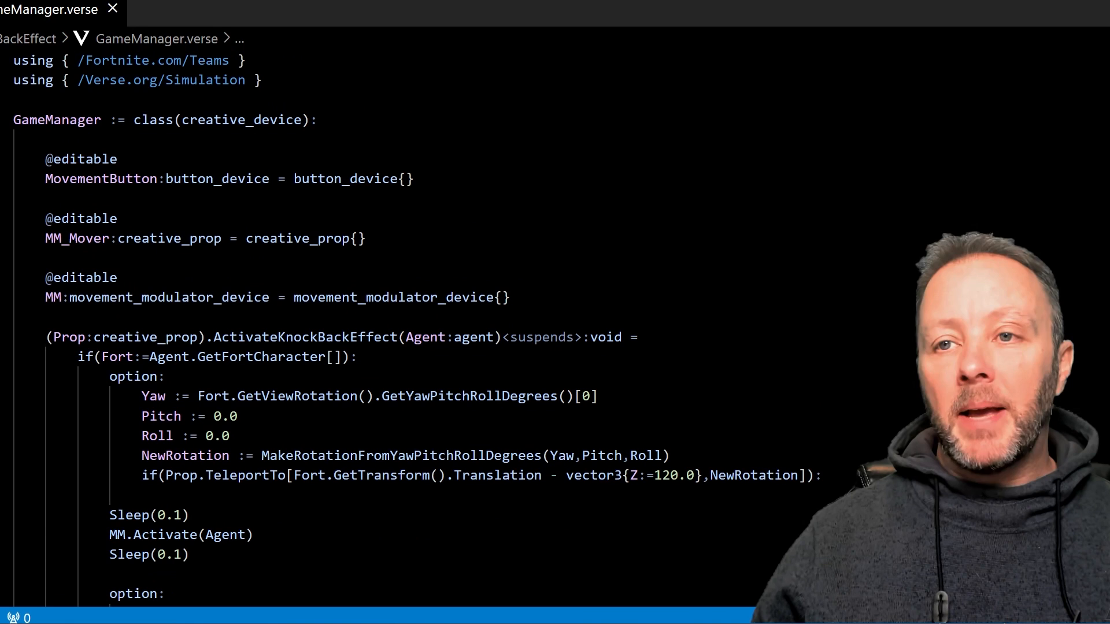
Highlight the MM_Mover field, its creative_prop type and default value in GameManager.verse
{"action": "double_click", "coordinate": [56, 119]}
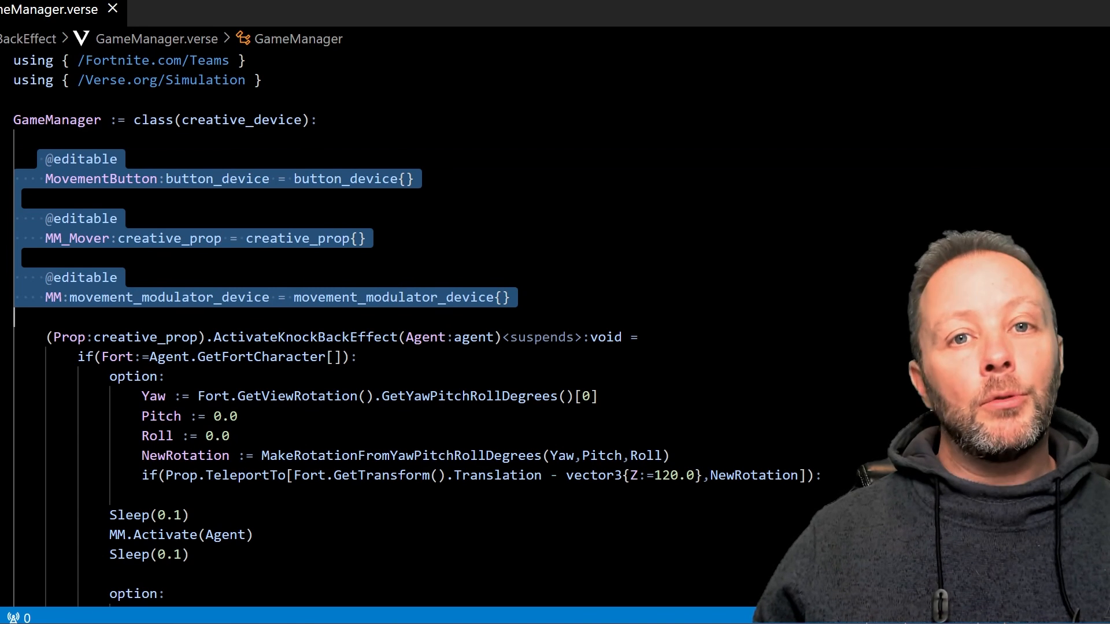
{"action": "double_click", "coordinate": [101, 179]}
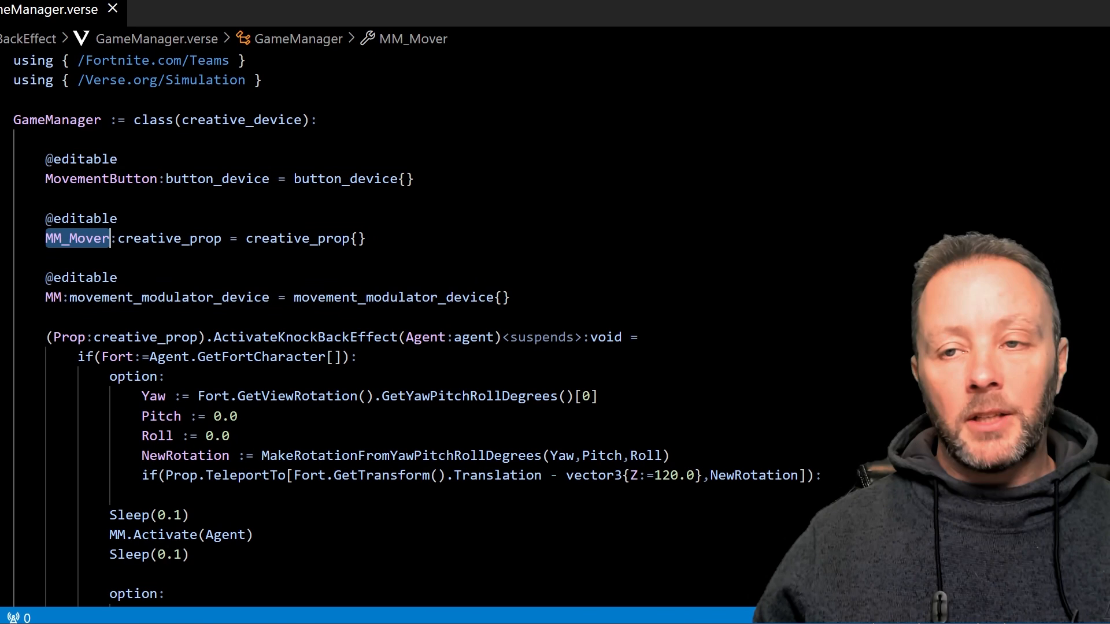
{"action": "double_click", "coordinate": [170, 238]}
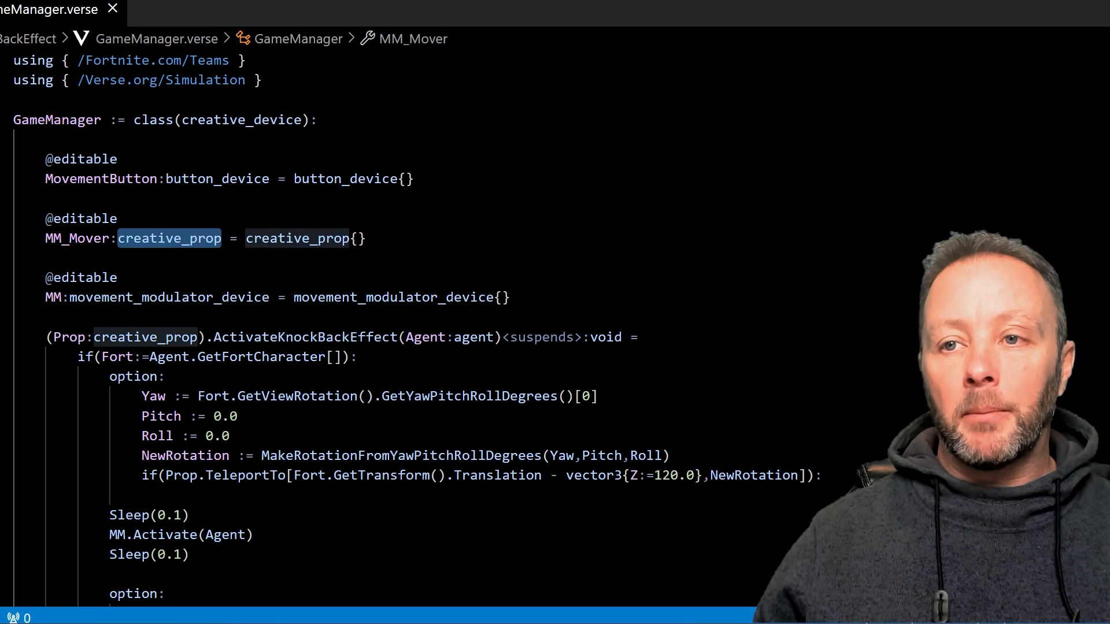
{"action": "left_click", "coordinate": [53, 297]}
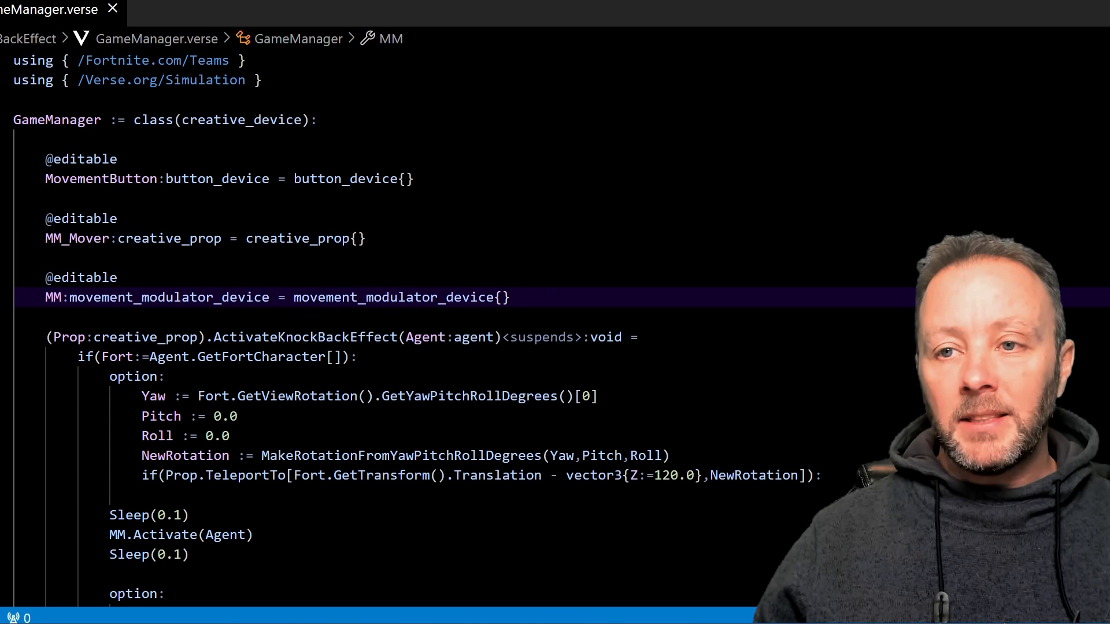
{"action": "double_click", "coordinate": [393, 297]}
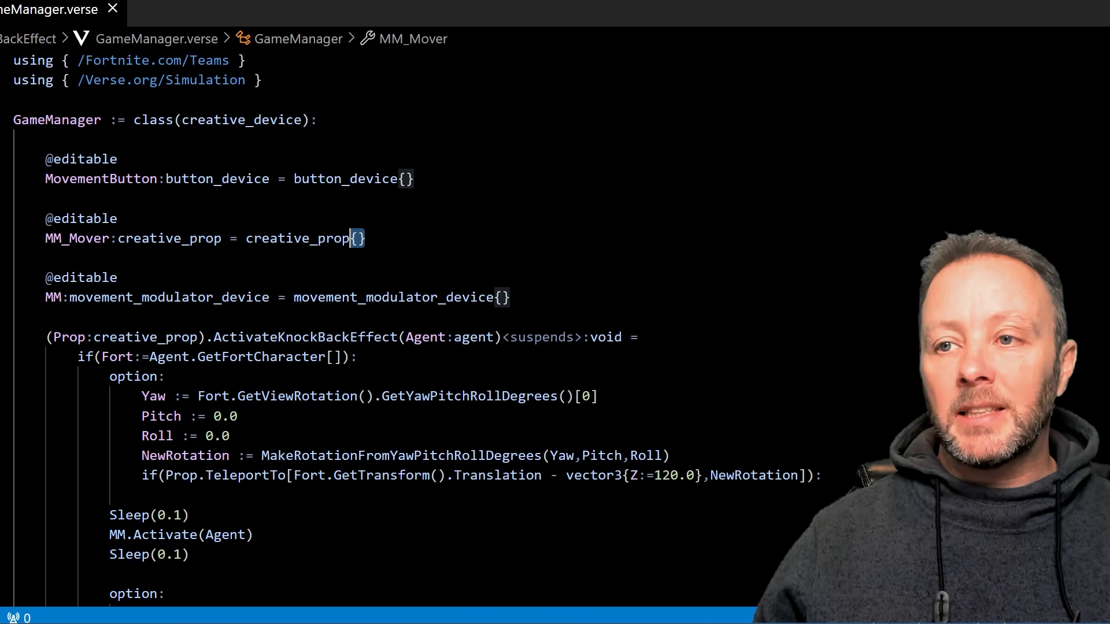
{"action": "left_click", "coordinate": [177, 237]}
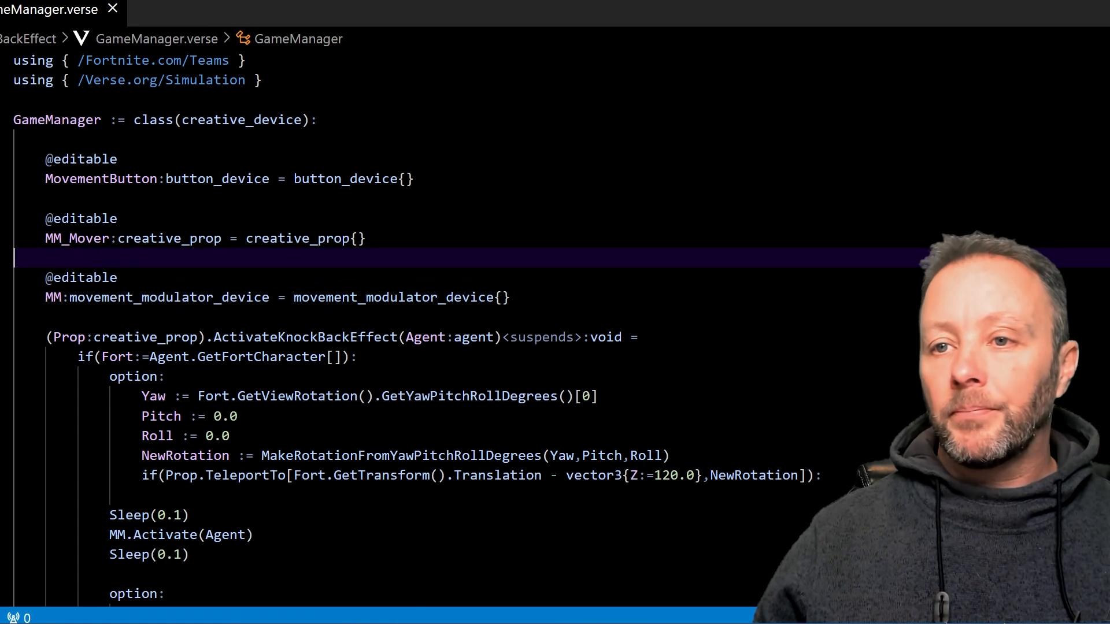
{"action": "scroll", "scroll_direction": "down", "scroll_amount": 3}
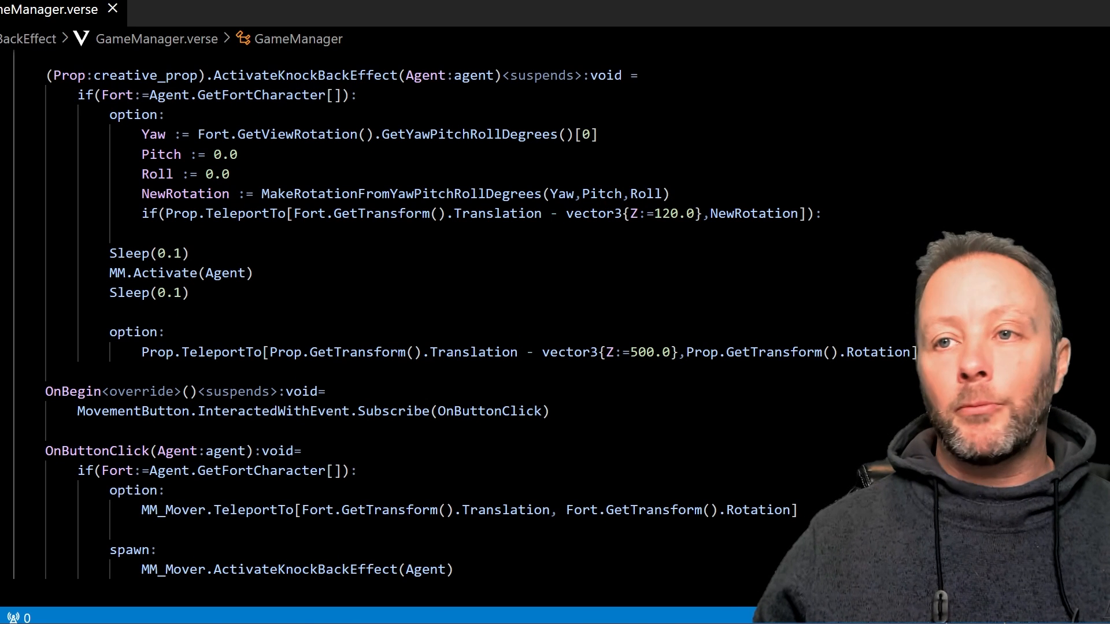
{"action": "double_click", "coordinate": [127, 75]}
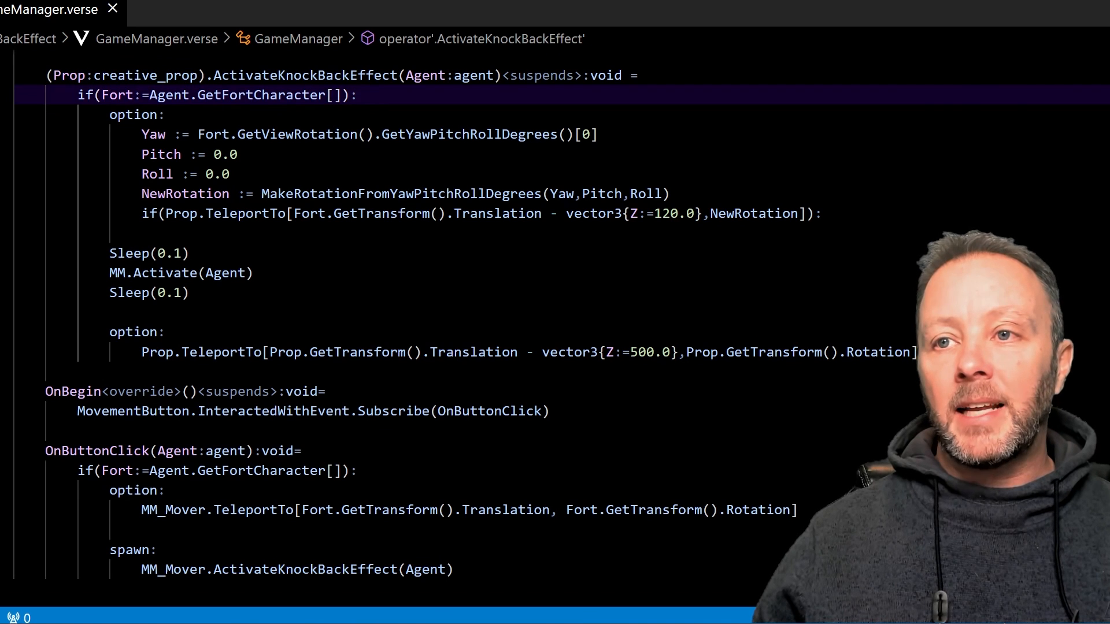
{"action": "left_click", "coordinate": [152, 134]}
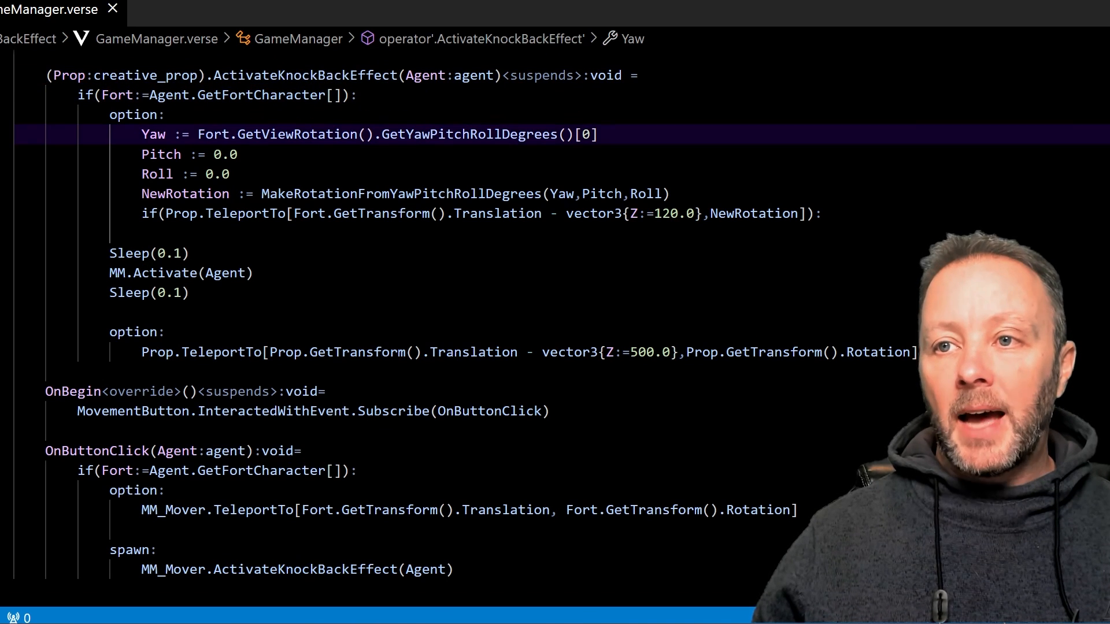
{"action": "double_click", "coordinate": [447, 76]}
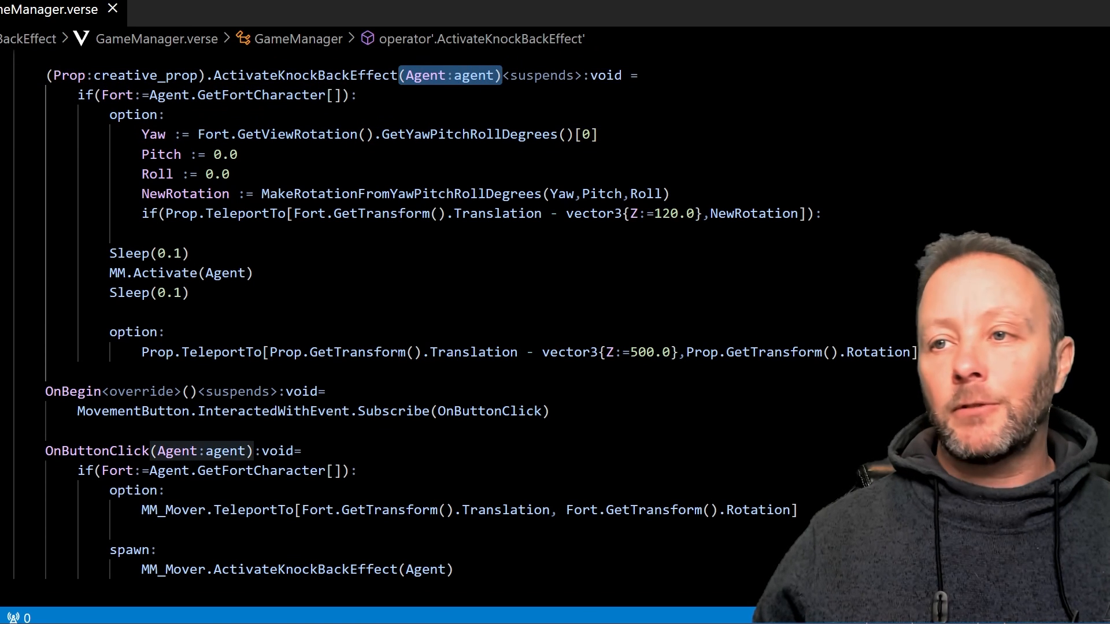
{"action": "double_click", "coordinate": [542, 76]}
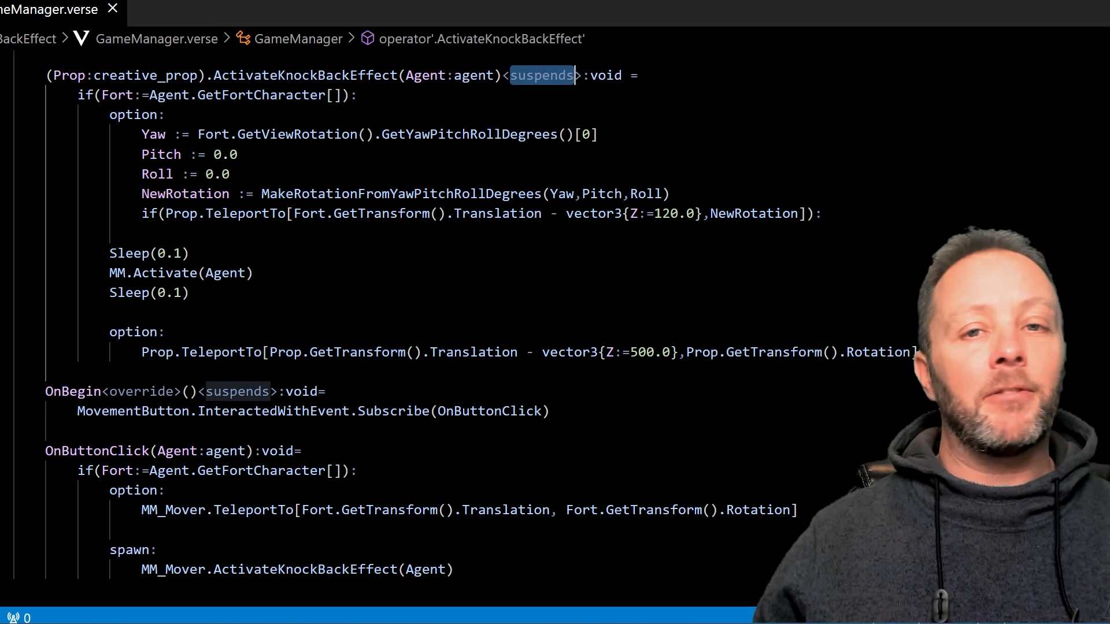
{"action": "double_click", "coordinate": [606, 75]}
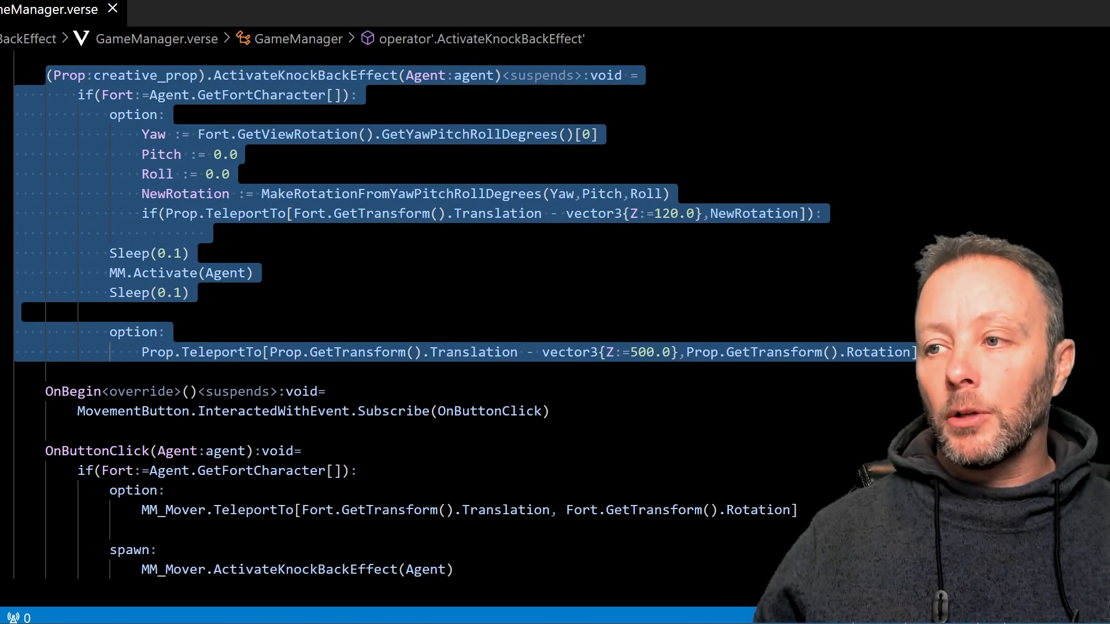
{"action": "double_click", "coordinate": [146, 76]}
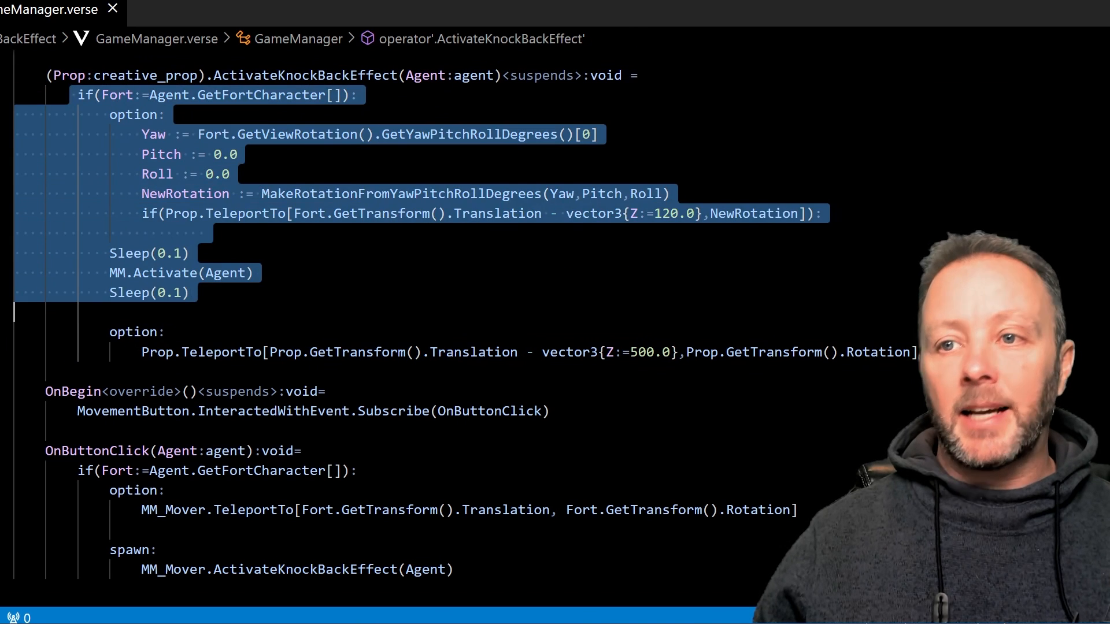
{"action": "scroll", "scroll_direction": "down", "scroll_amount": 3}
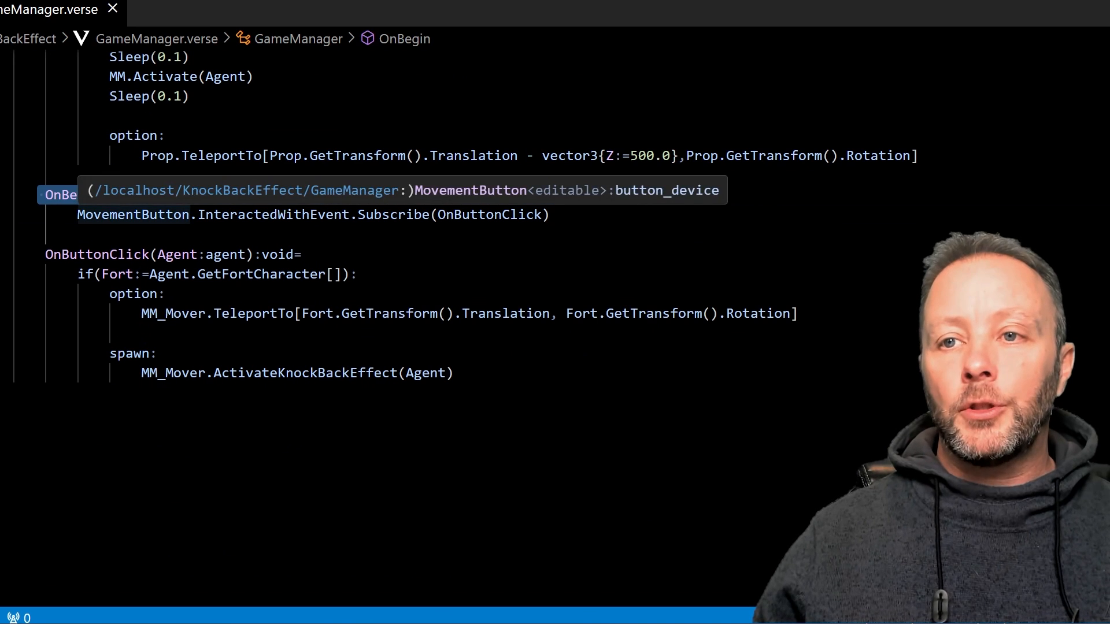
{"action": "double_click", "coordinate": [132, 215]}
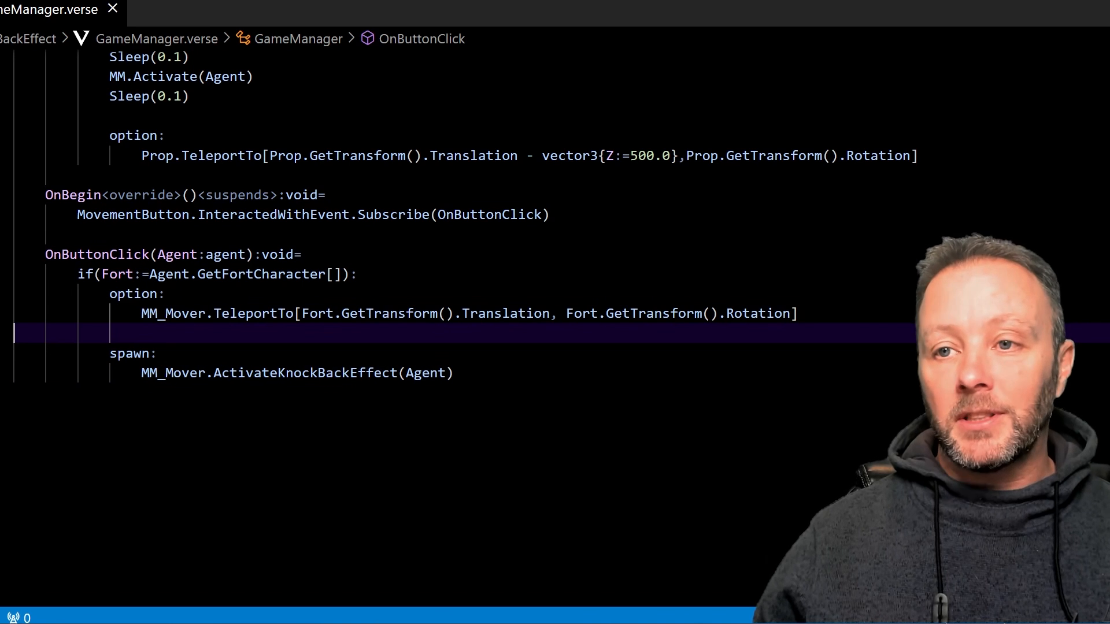
{"action": "double_click", "coordinate": [205, 254]}
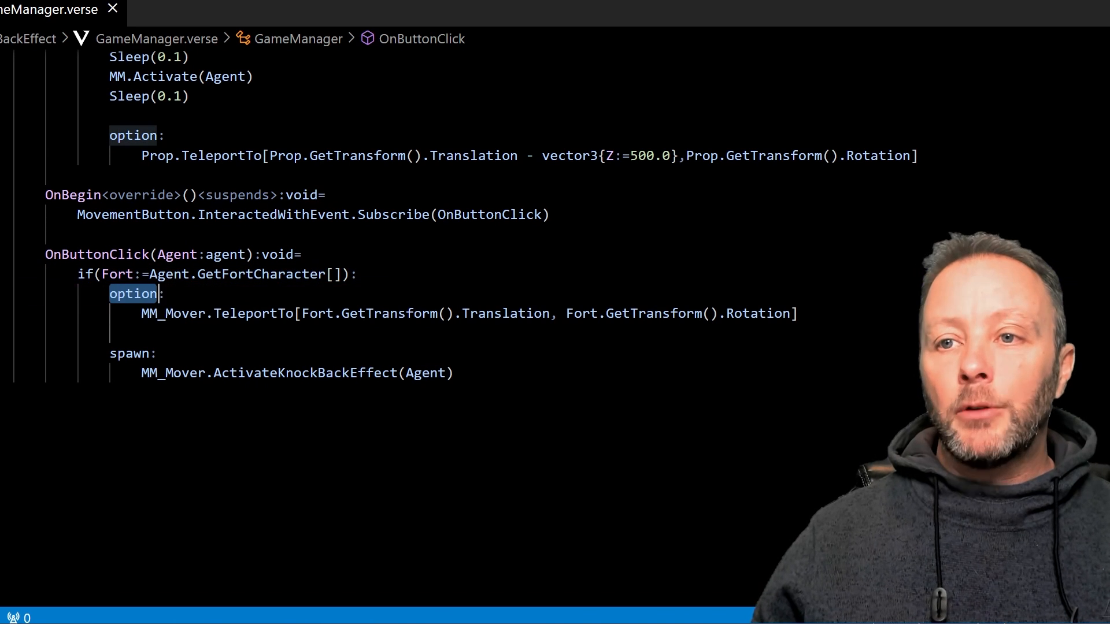
{"action": "double_click", "coordinate": [245, 314]}
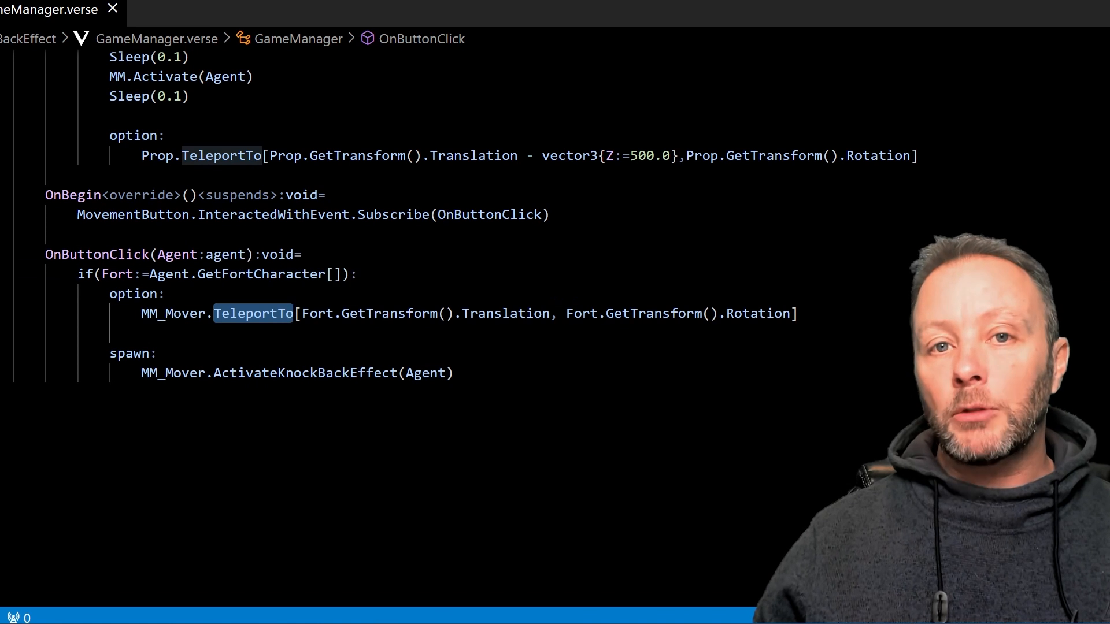
{"action": "left_click", "coordinate": [142, 294]}
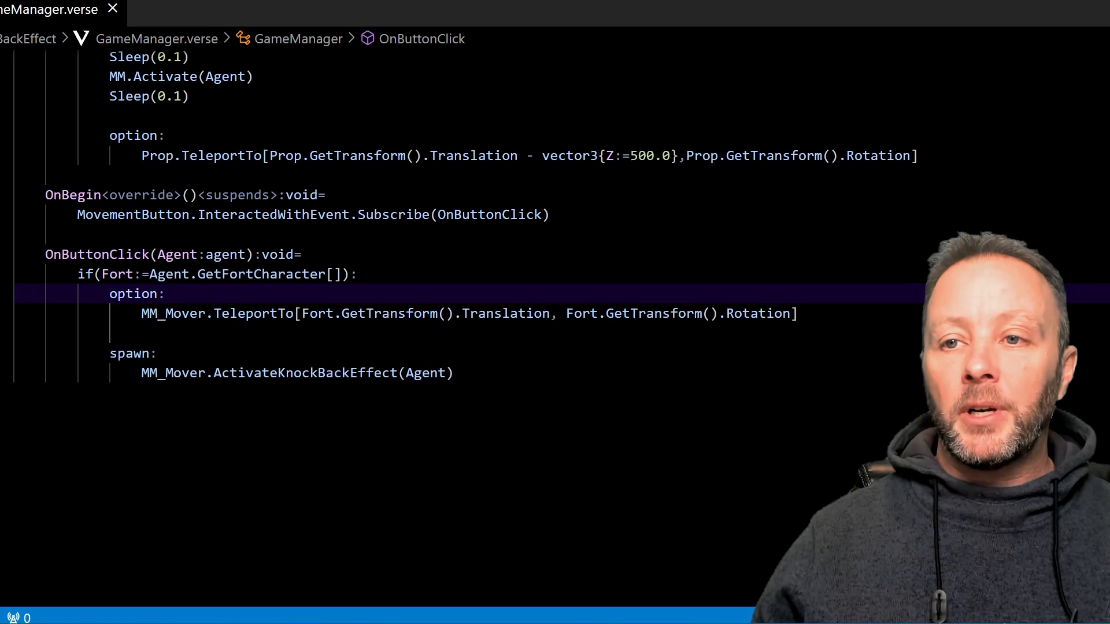
{"action": "double_click", "coordinate": [132, 293]}
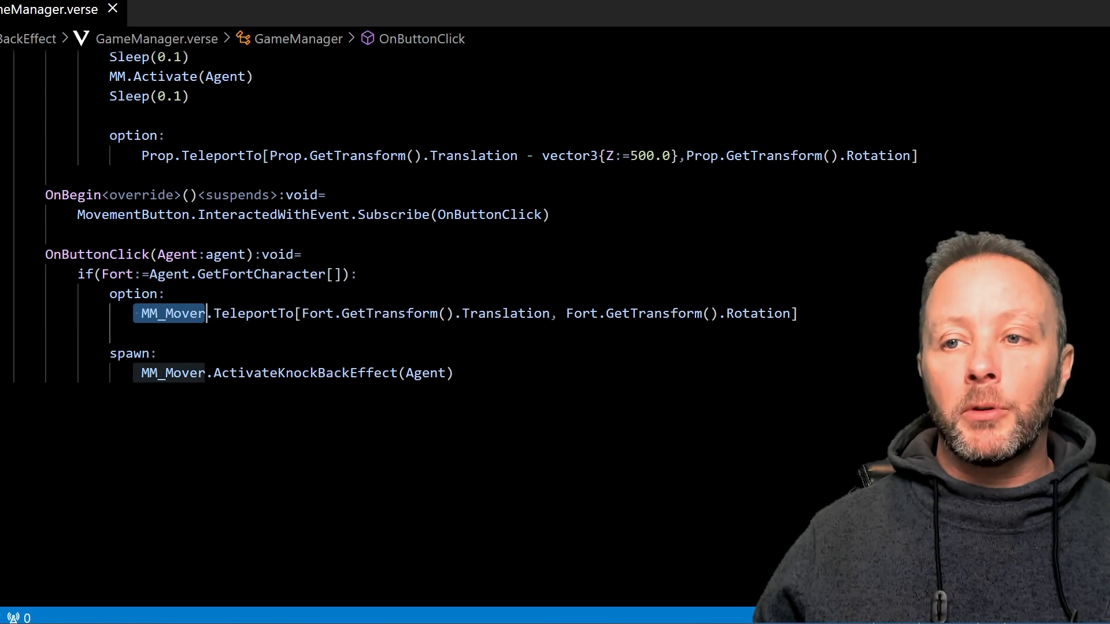
{"action": "mouse_move", "coordinate": [173, 312]}
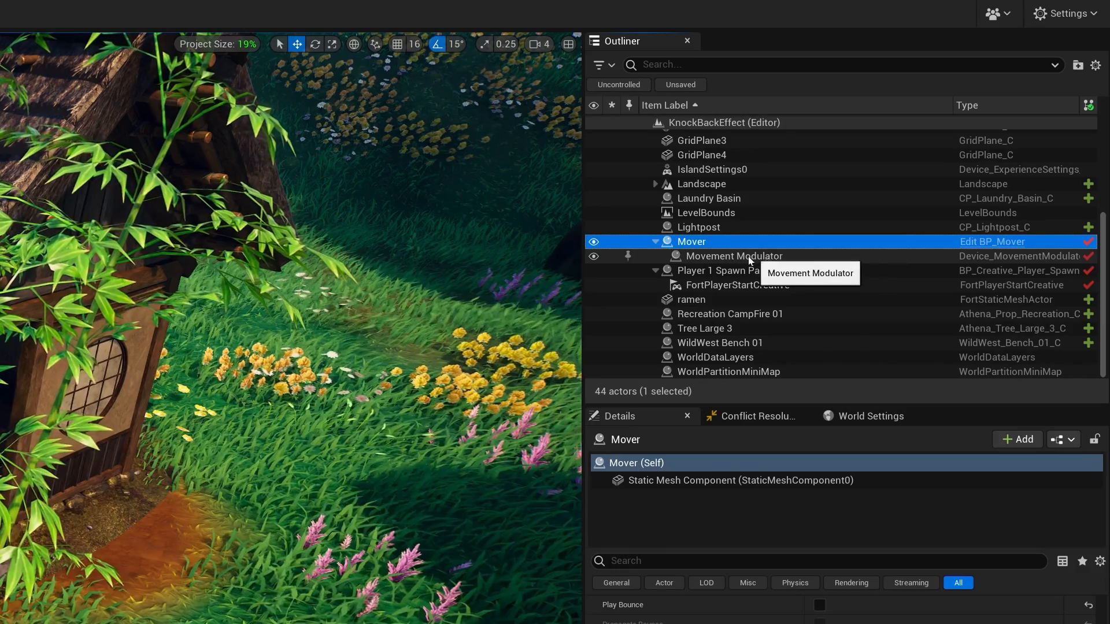
{"action": "left_click", "coordinate": [734, 256]}
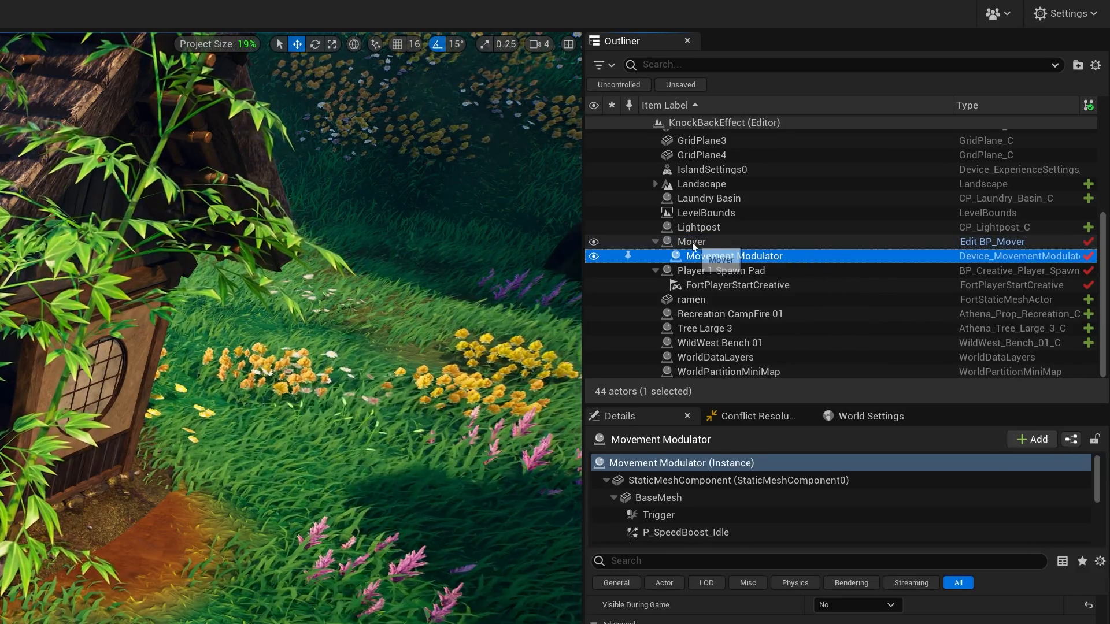
{"action": "left_click", "coordinate": [690, 241]}
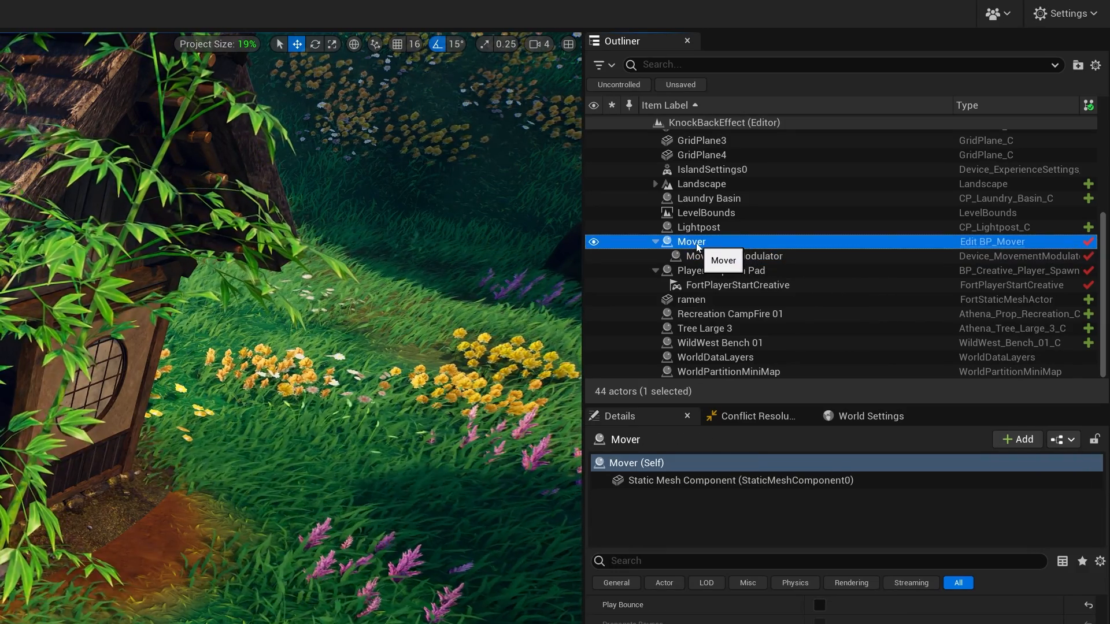
{"action": "left_click", "coordinate": [734, 256]}
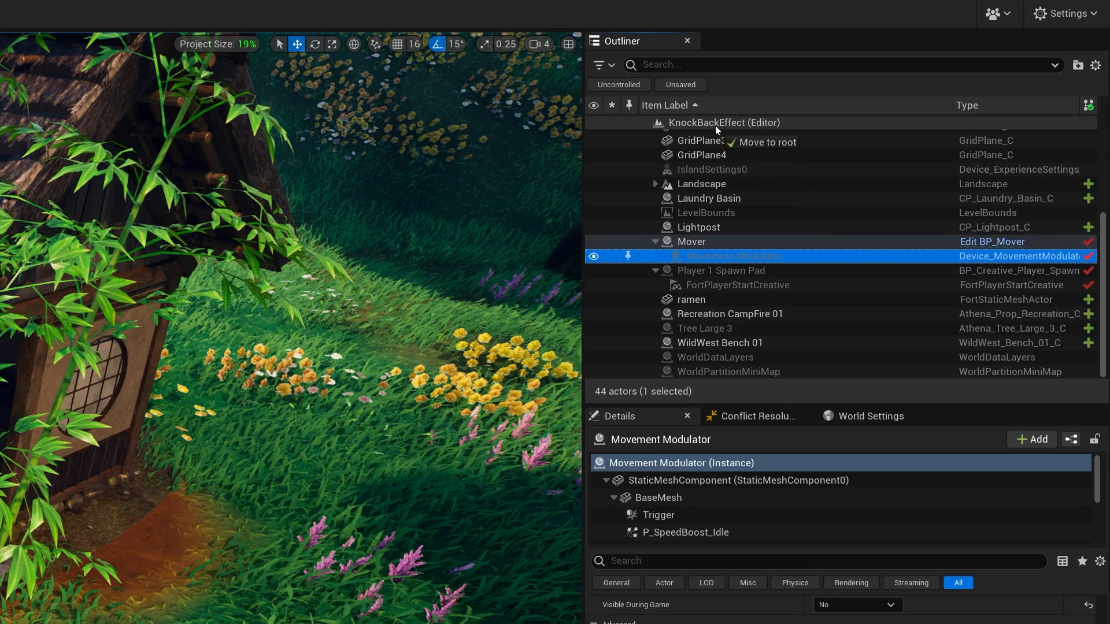
{"action": "left_click", "coordinate": [768, 142]}
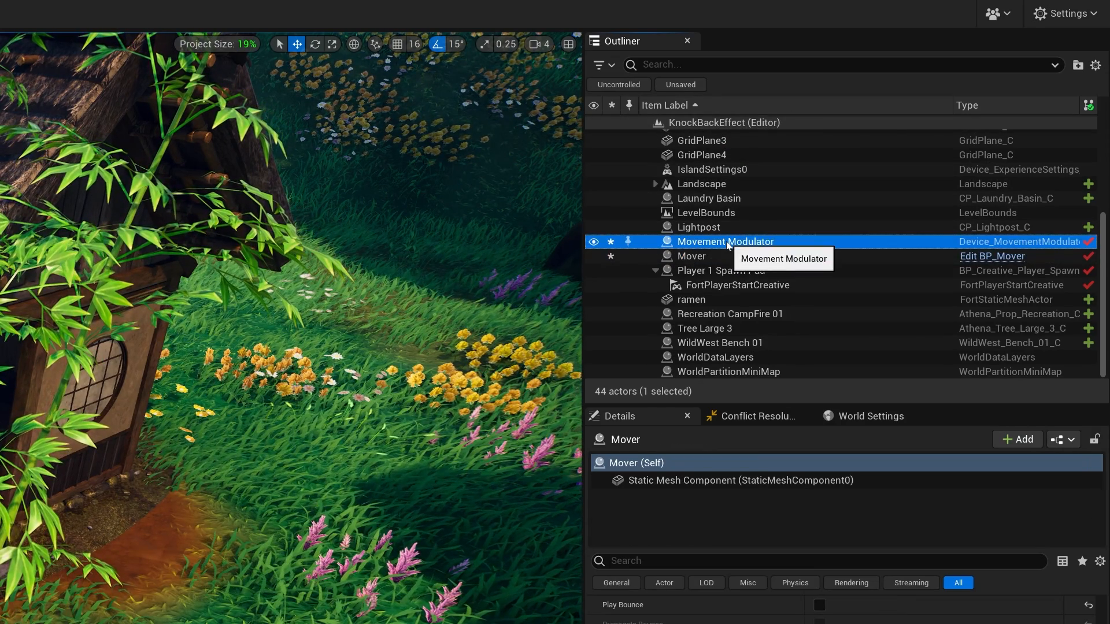
{"action": "left_click", "coordinate": [725, 255]}
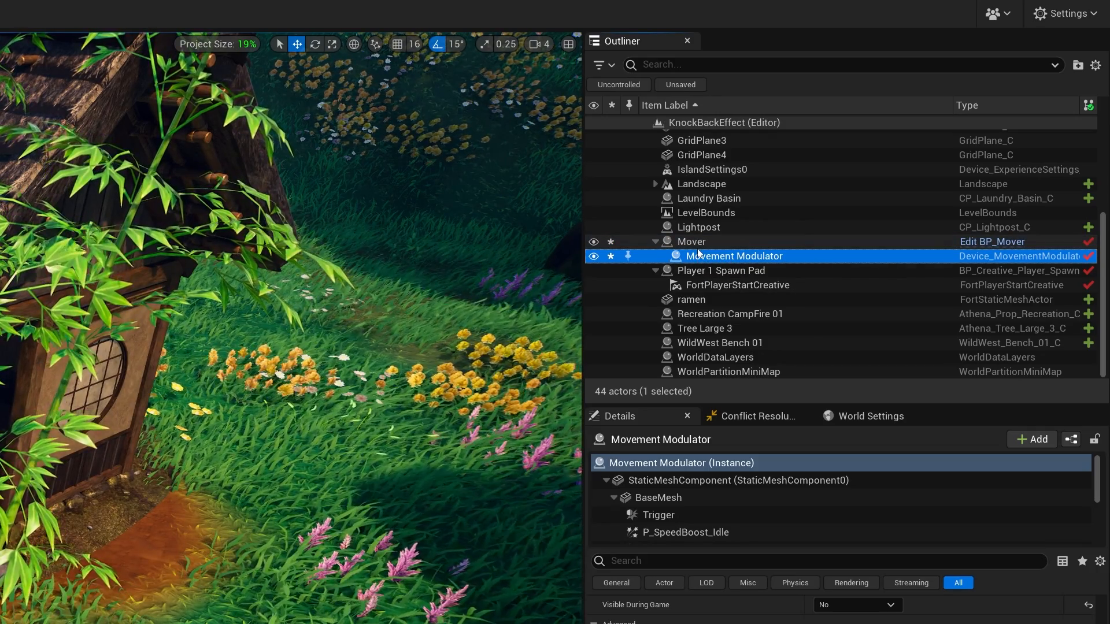
{"action": "left_click", "coordinate": [690, 242]}
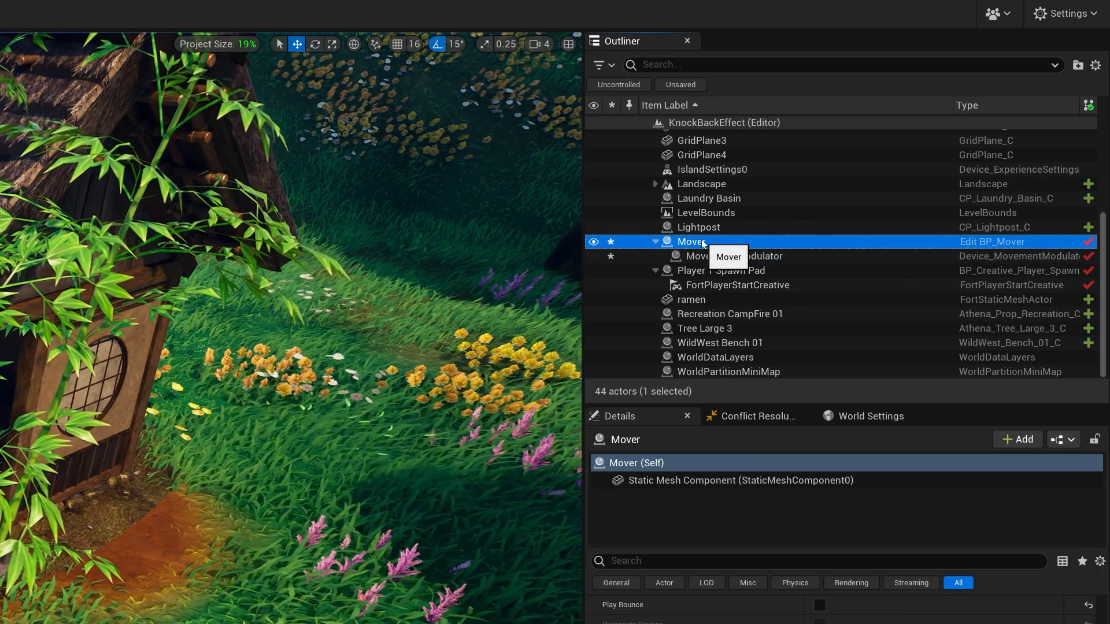
{"action": "left_click", "coordinate": [734, 255]}
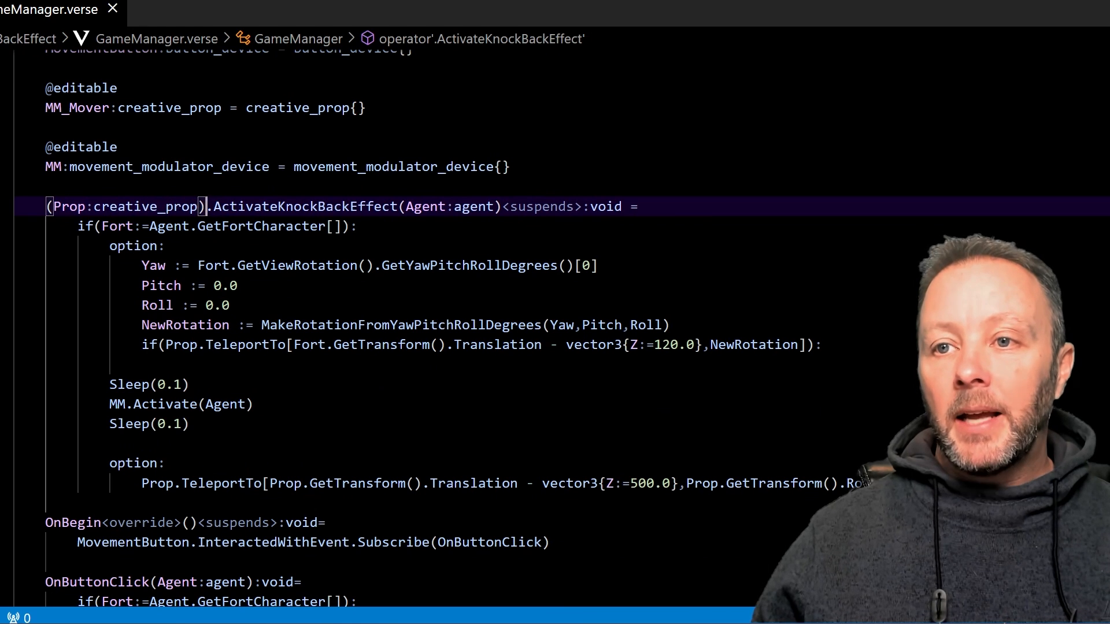
{"action": "double_click", "coordinate": [305, 206]}
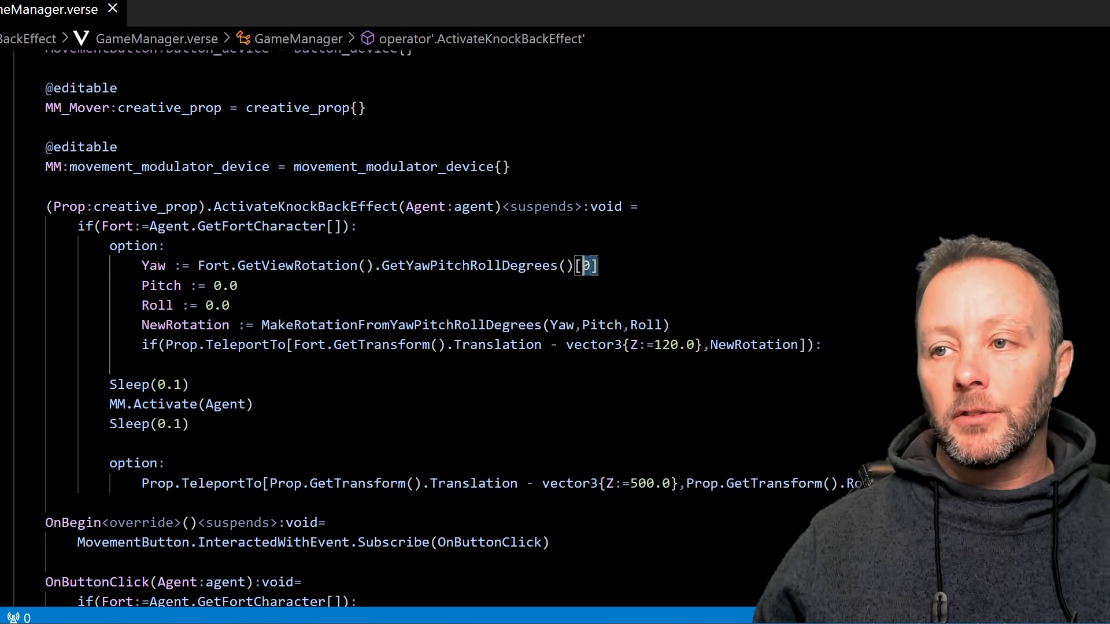
{"action": "double_click", "coordinate": [153, 266]}
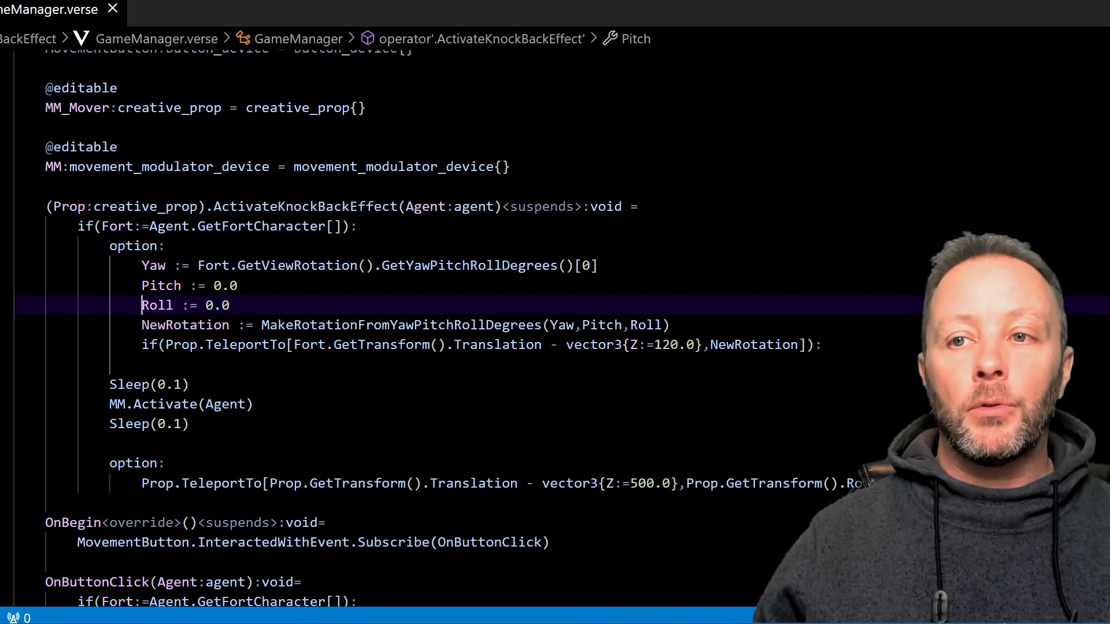
{"action": "double_click", "coordinate": [158, 305]}
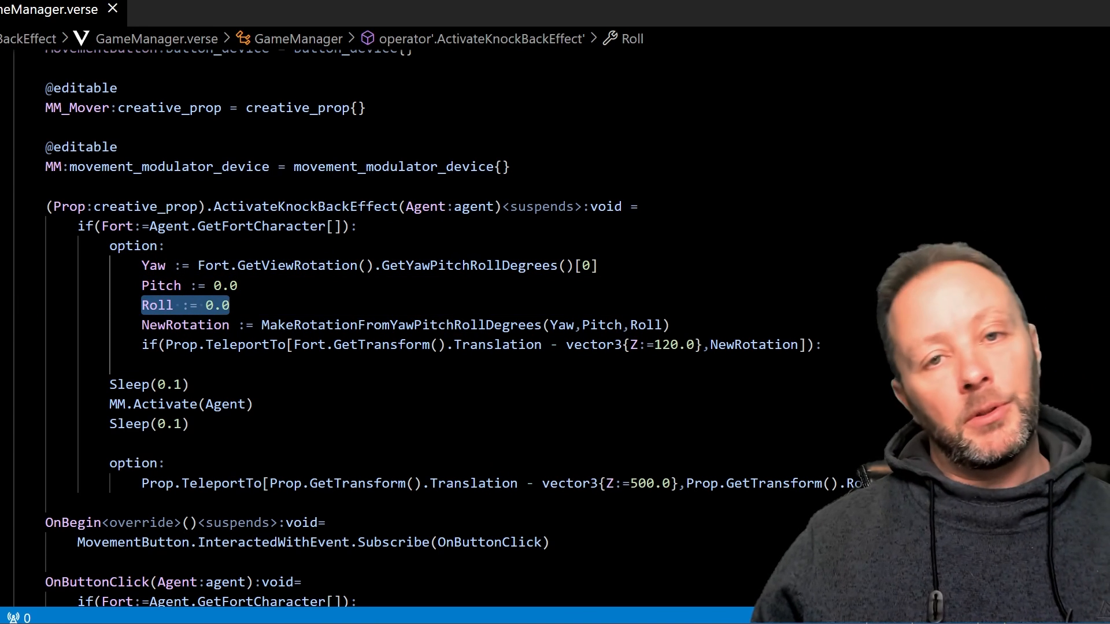
{"action": "left_click", "coordinate": [161, 285]}
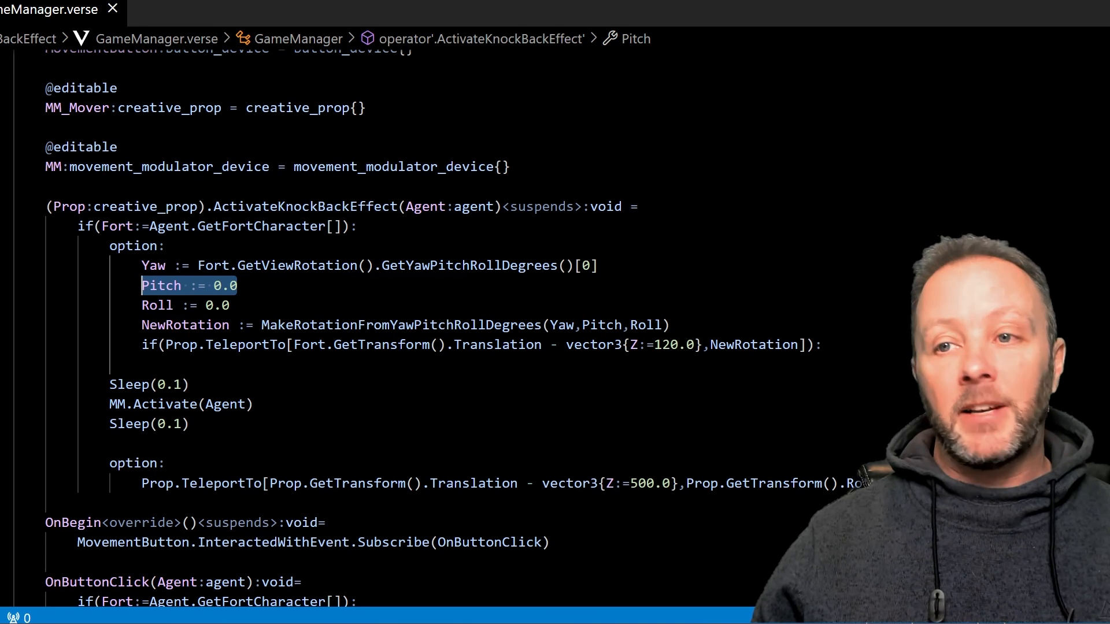
{"action": "double_click", "coordinate": [185, 324]}
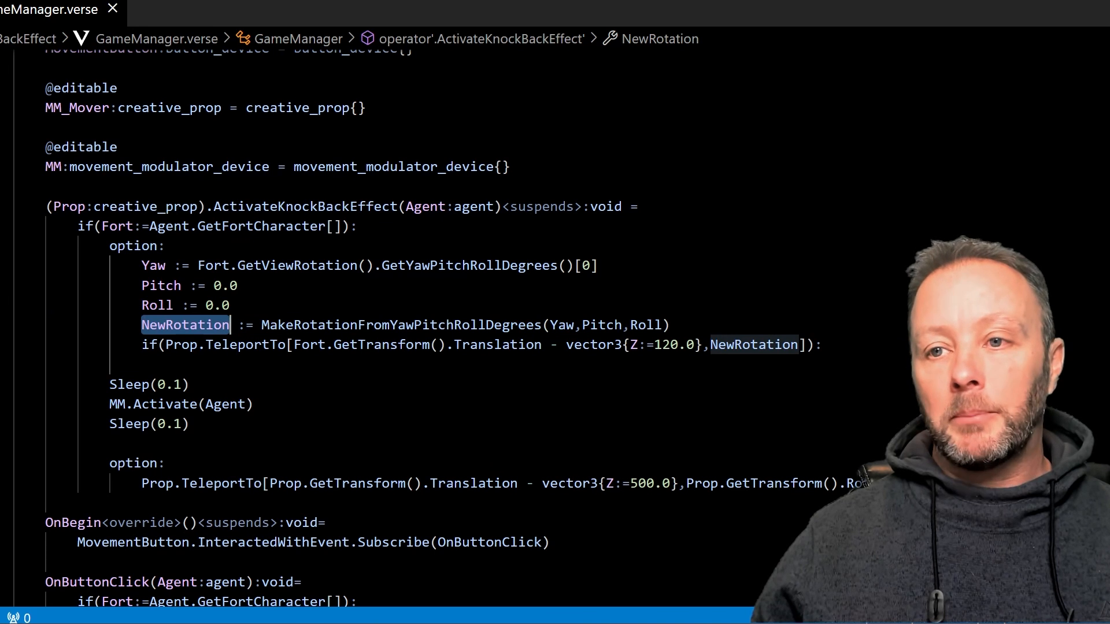
{"action": "double_click", "coordinate": [401, 325]}
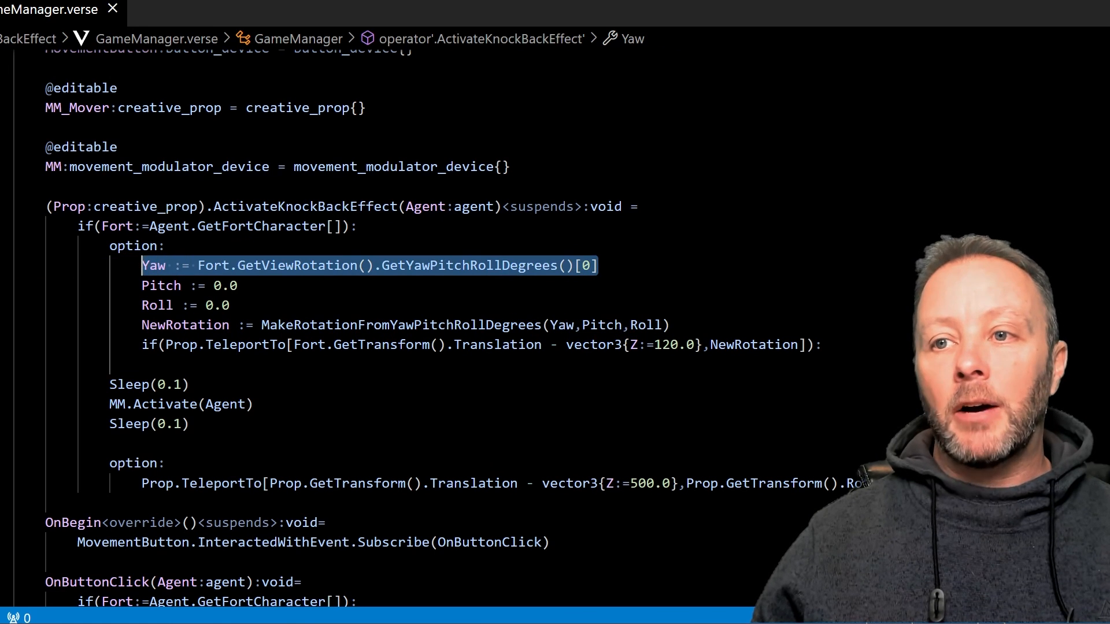
{"action": "left_click", "coordinate": [213, 285]}
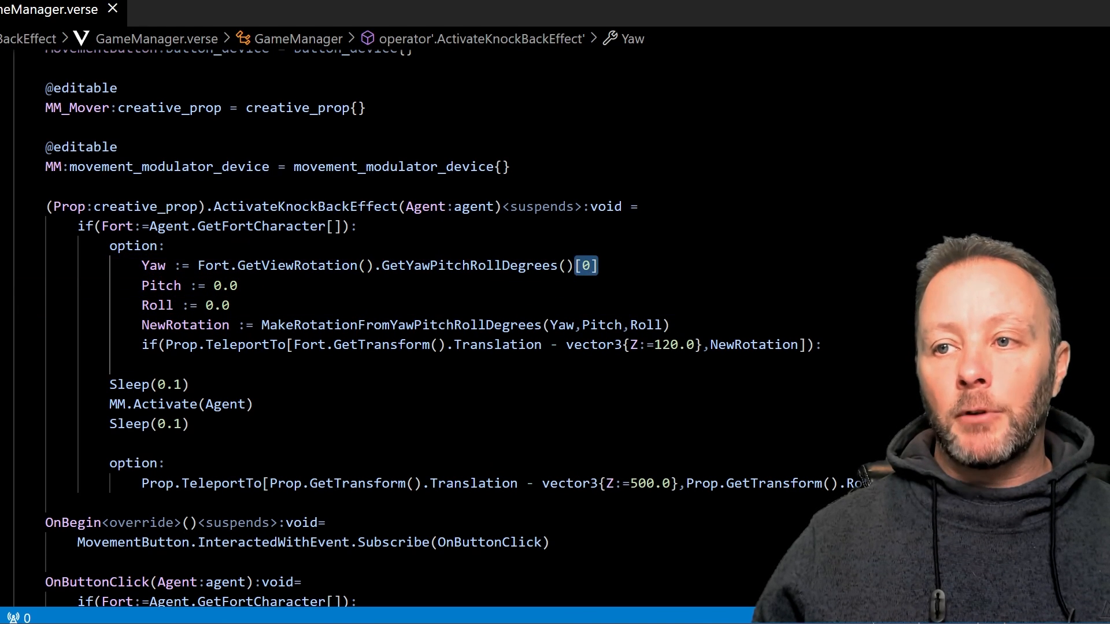
{"action": "double_click", "coordinate": [297, 265]}
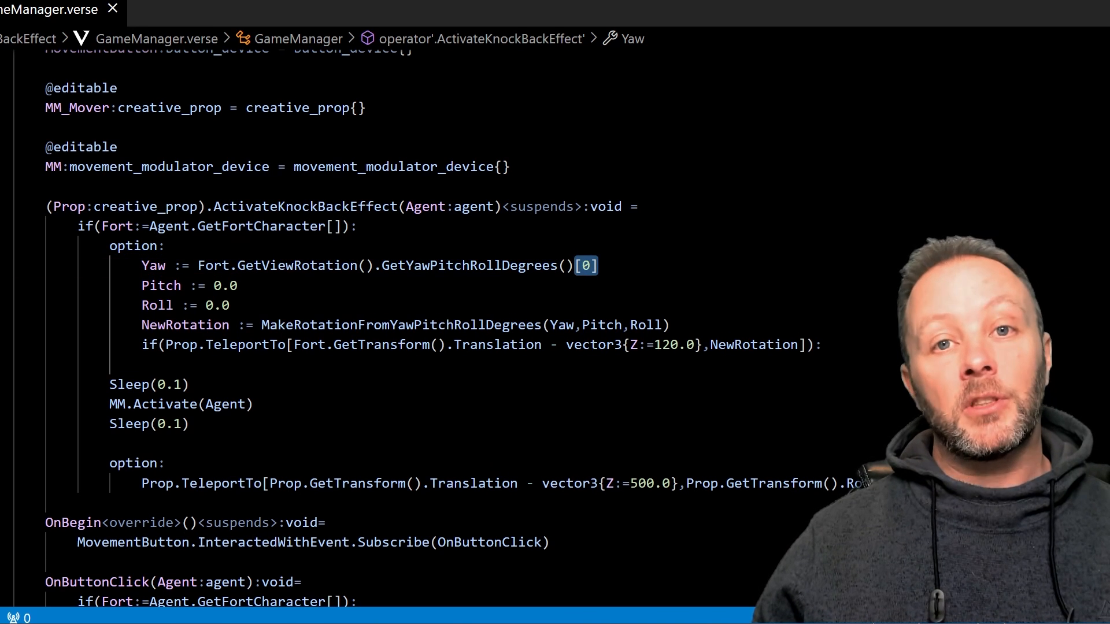
{"action": "mouse_move", "coordinate": [474, 266]}
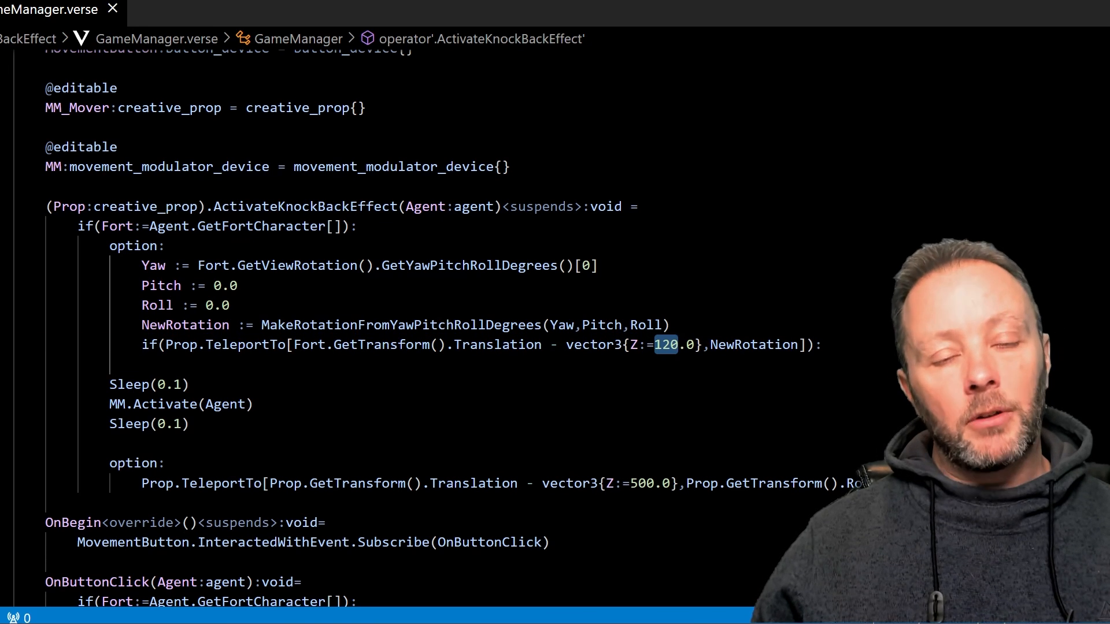
{"action": "left_click", "coordinate": [712, 345]}
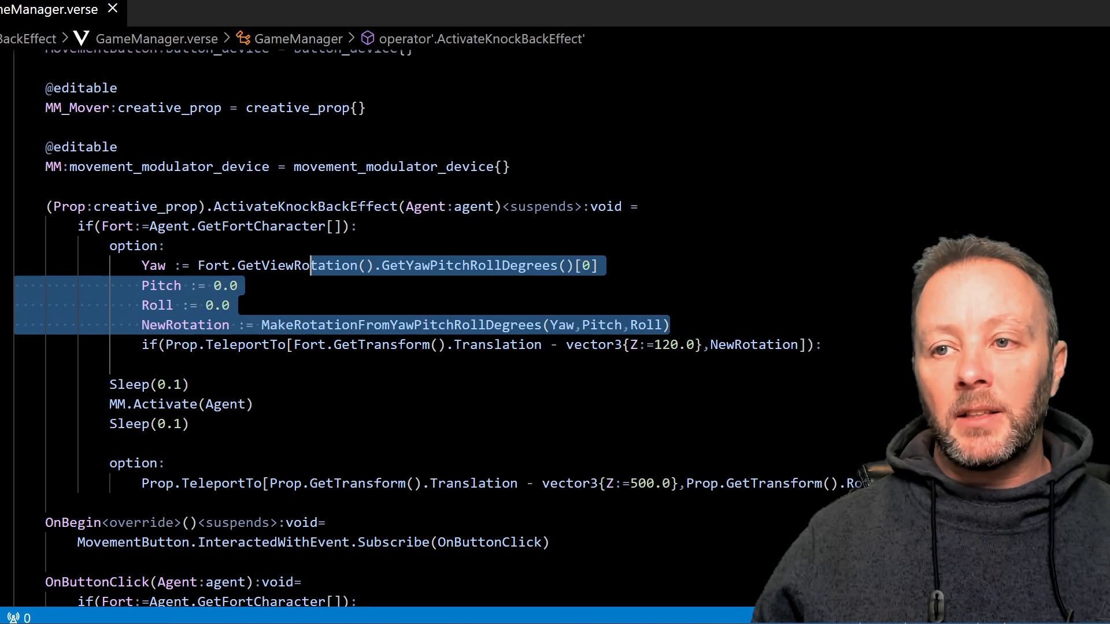
{"action": "double_click", "coordinate": [297, 265]}
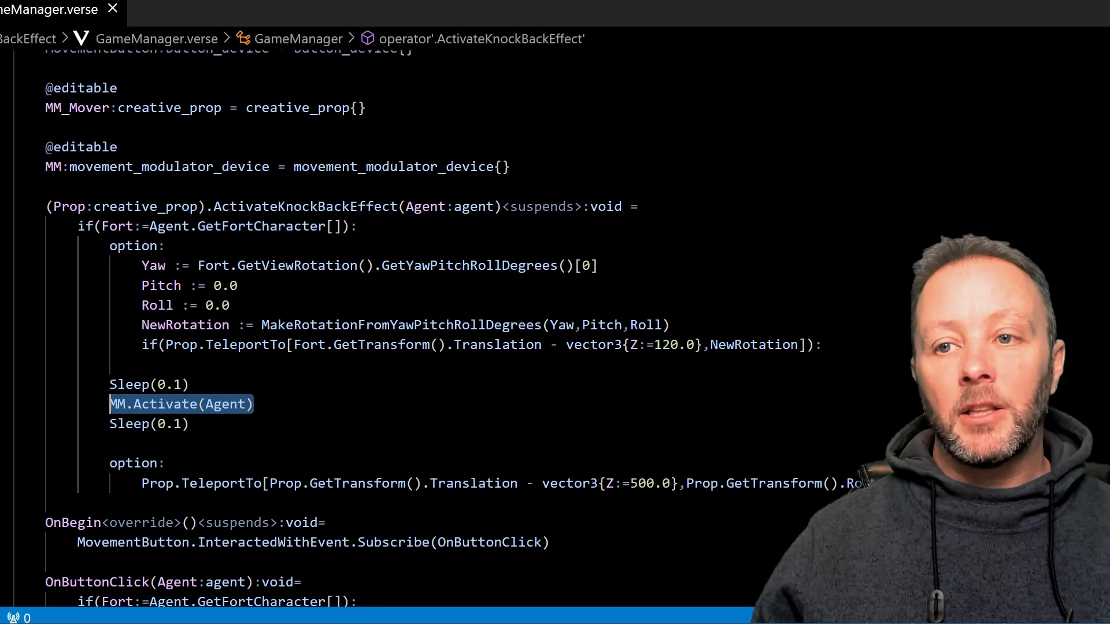
{"action": "double_click", "coordinate": [225, 403]}
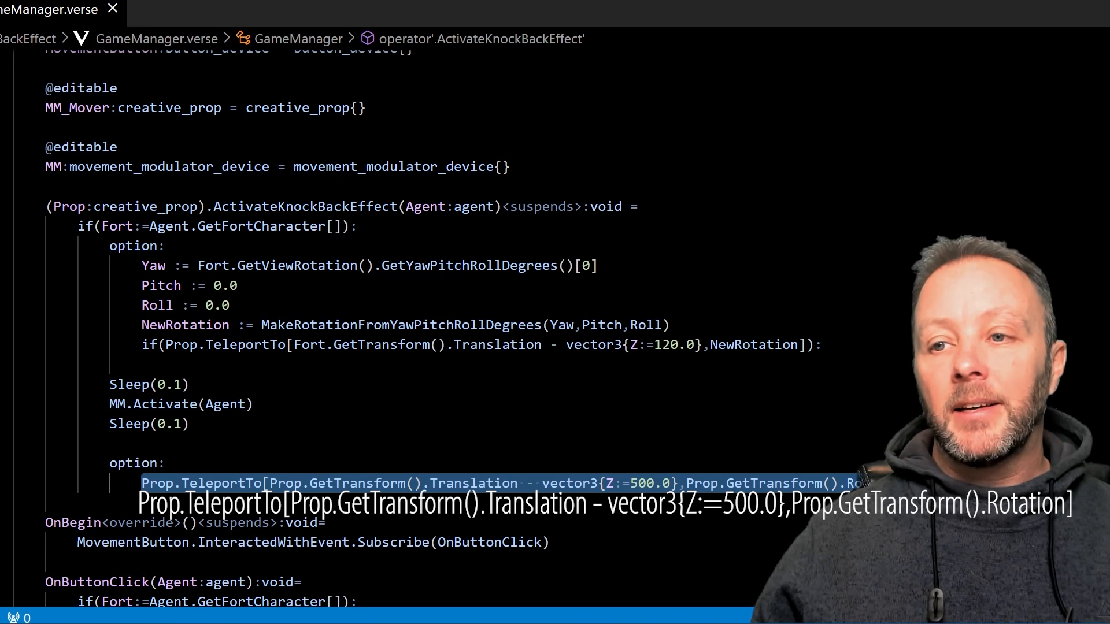
{"action": "double_click", "coordinate": [356, 484]}
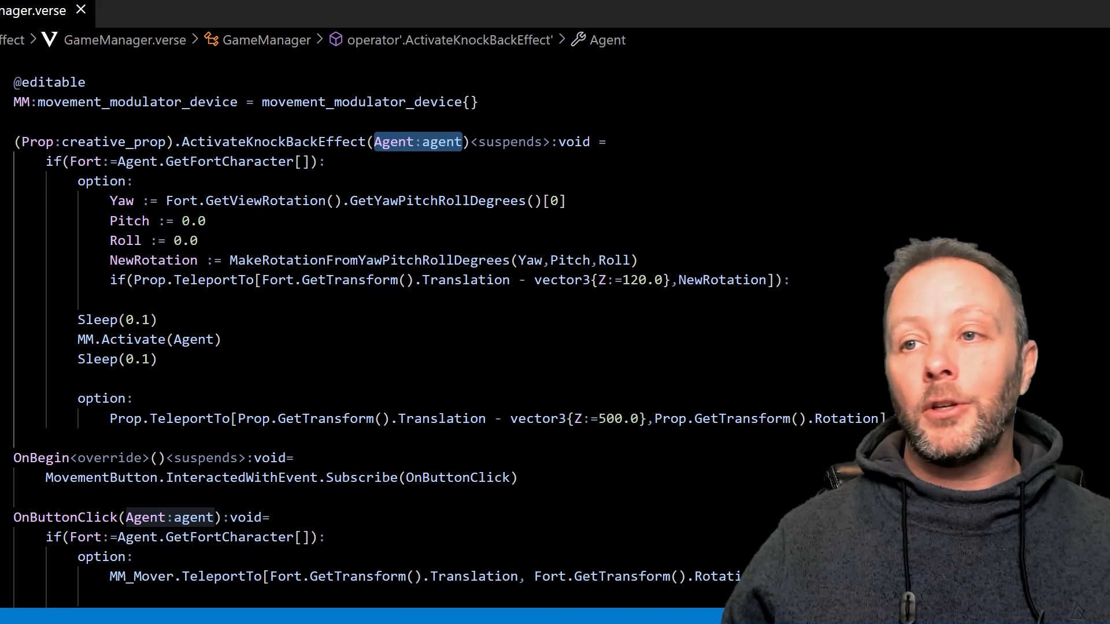
{"action": "left_click", "coordinate": [325, 160]}
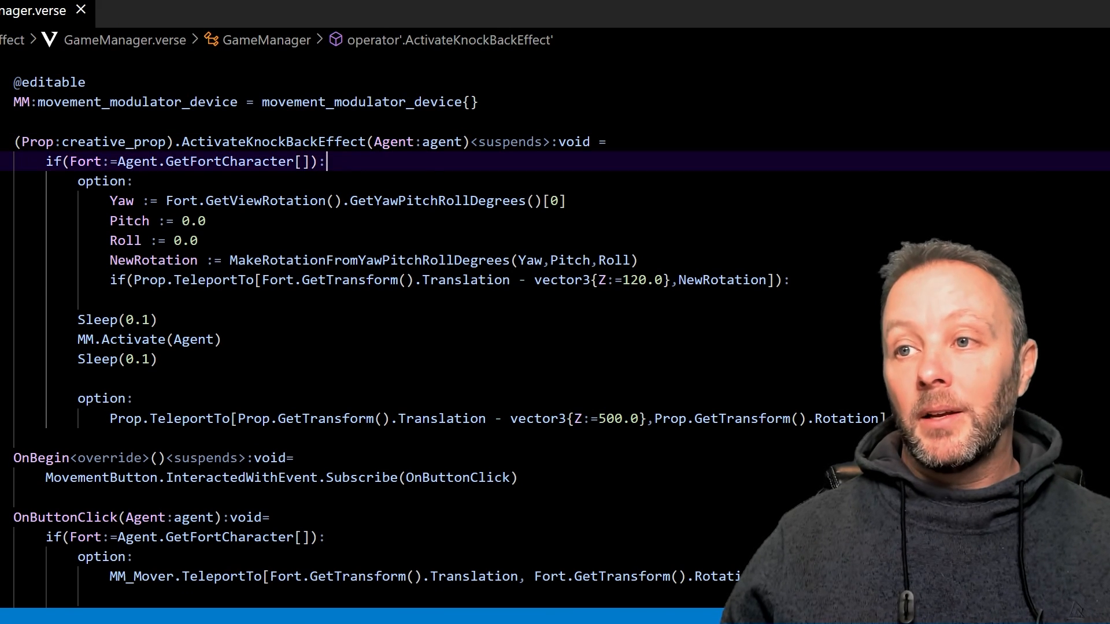